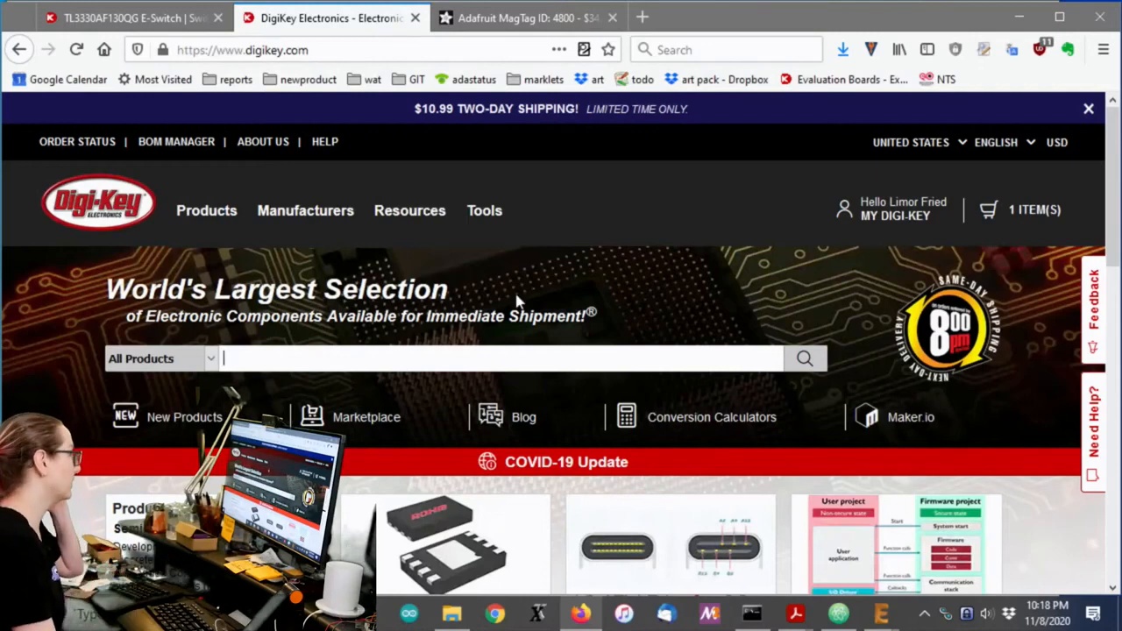
Search DigiKey for 'tactile switch', returning 7,623 results.
type("tactile switc")
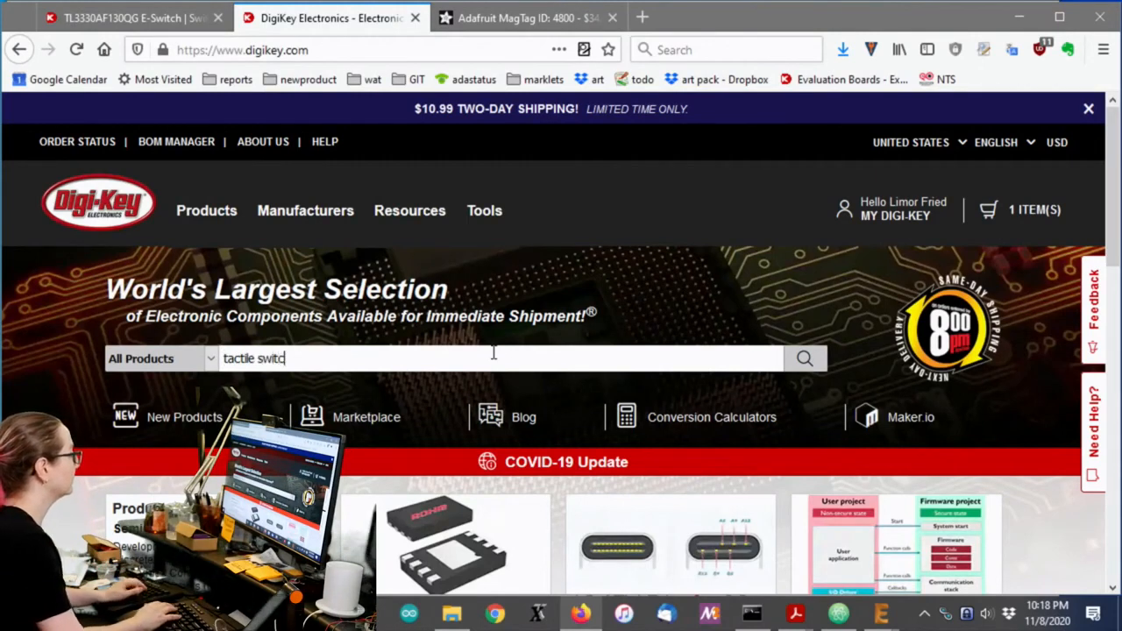
type("h")
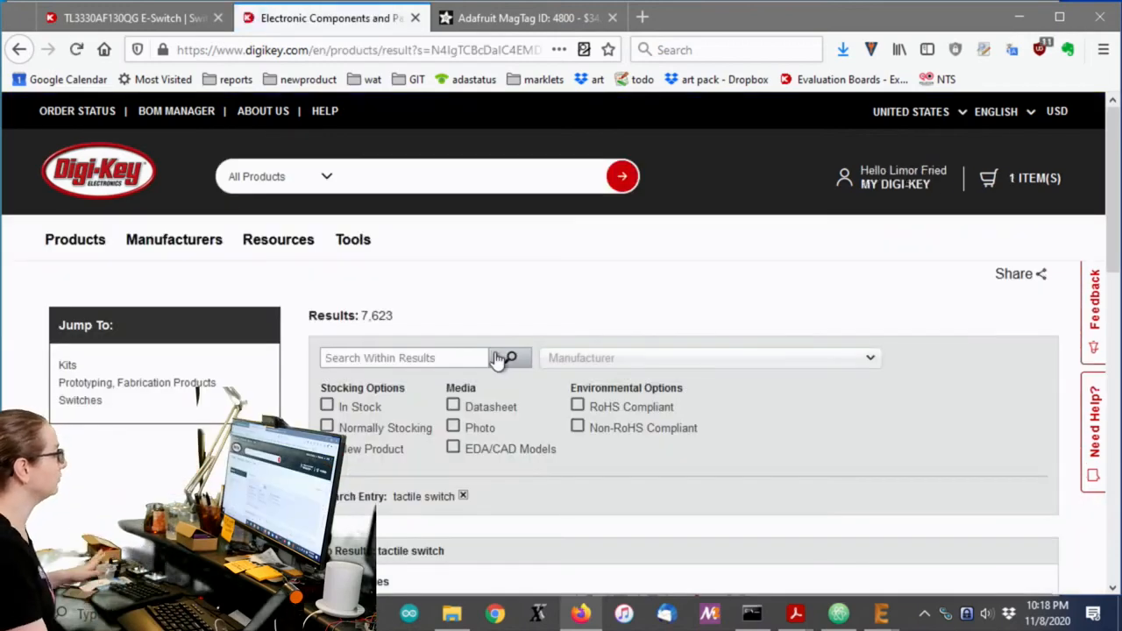
scroll("down", 3)
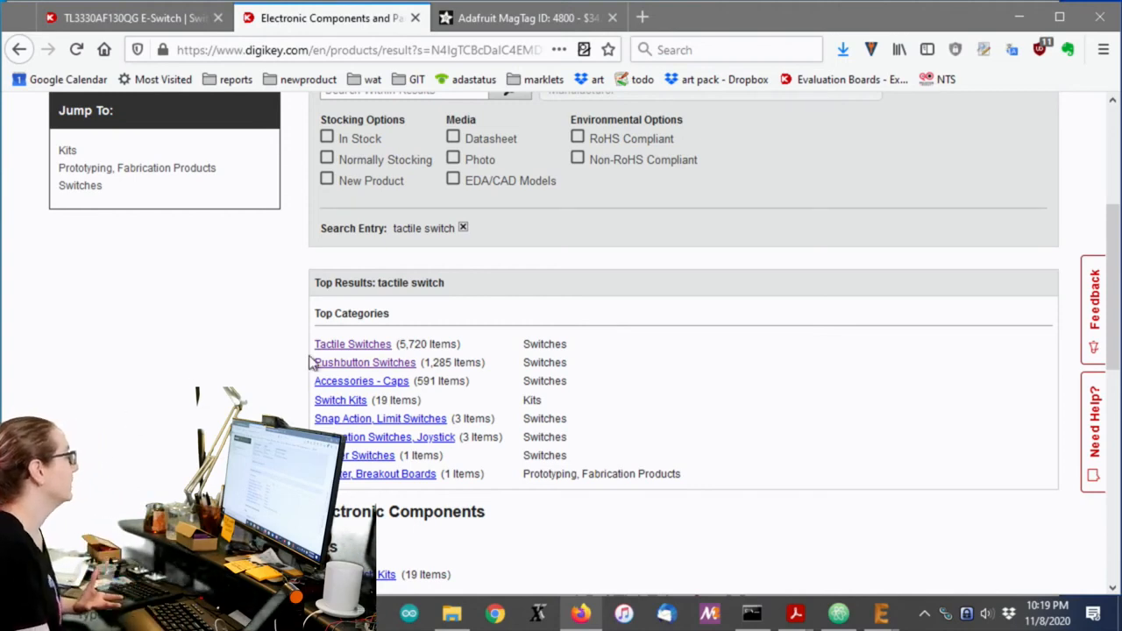
left_click(365, 362)
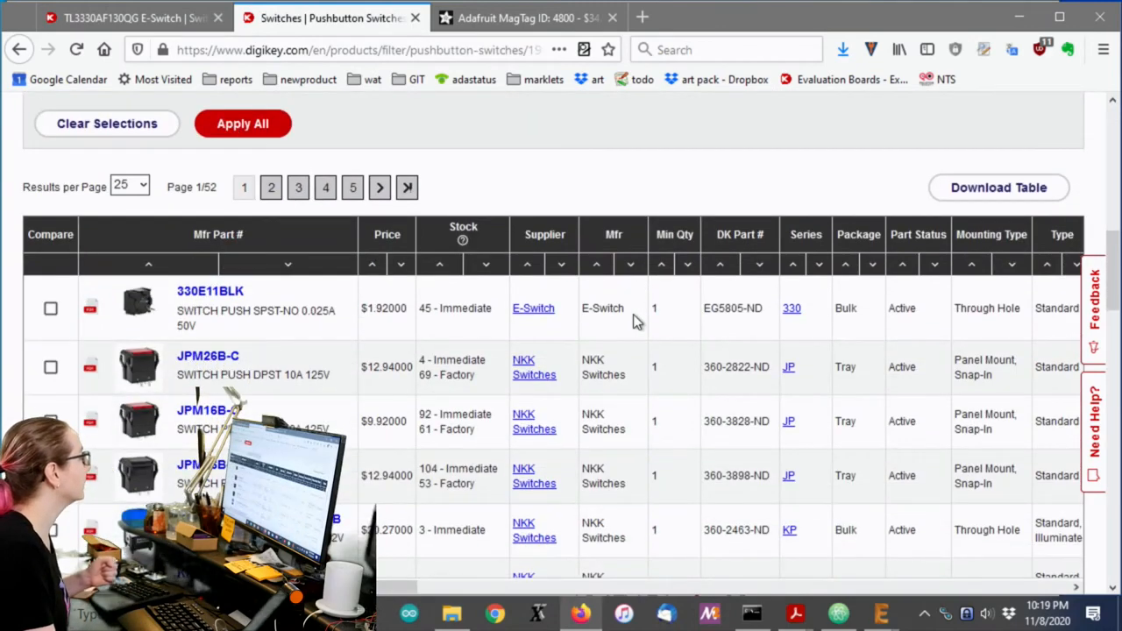
scroll("down", 3)
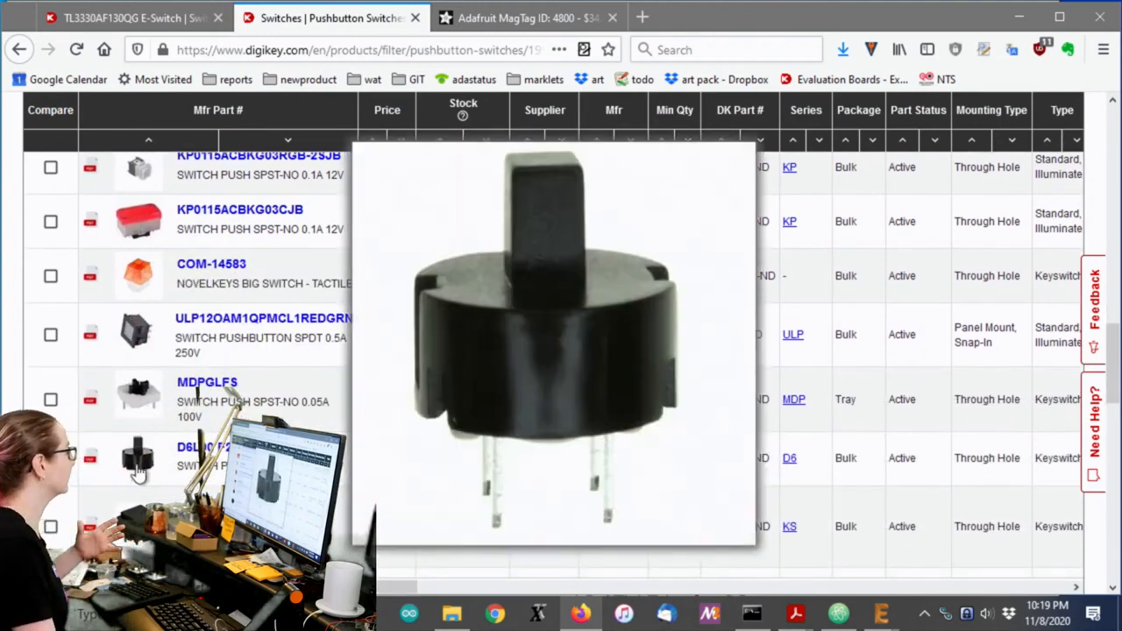
scroll("down", 3)
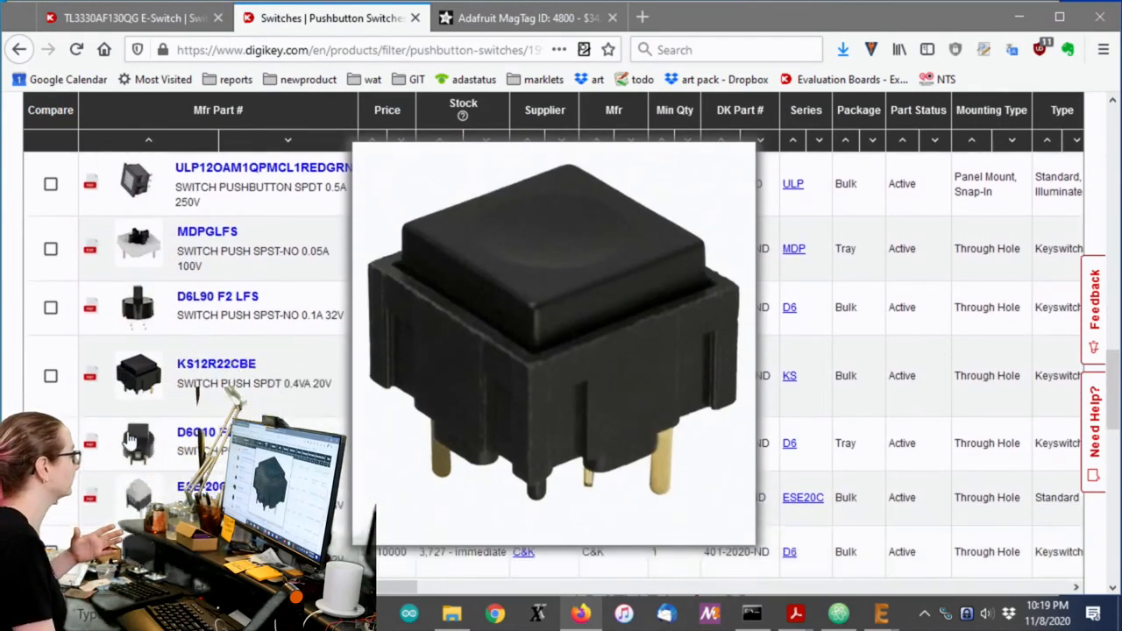
scroll("down", 3)
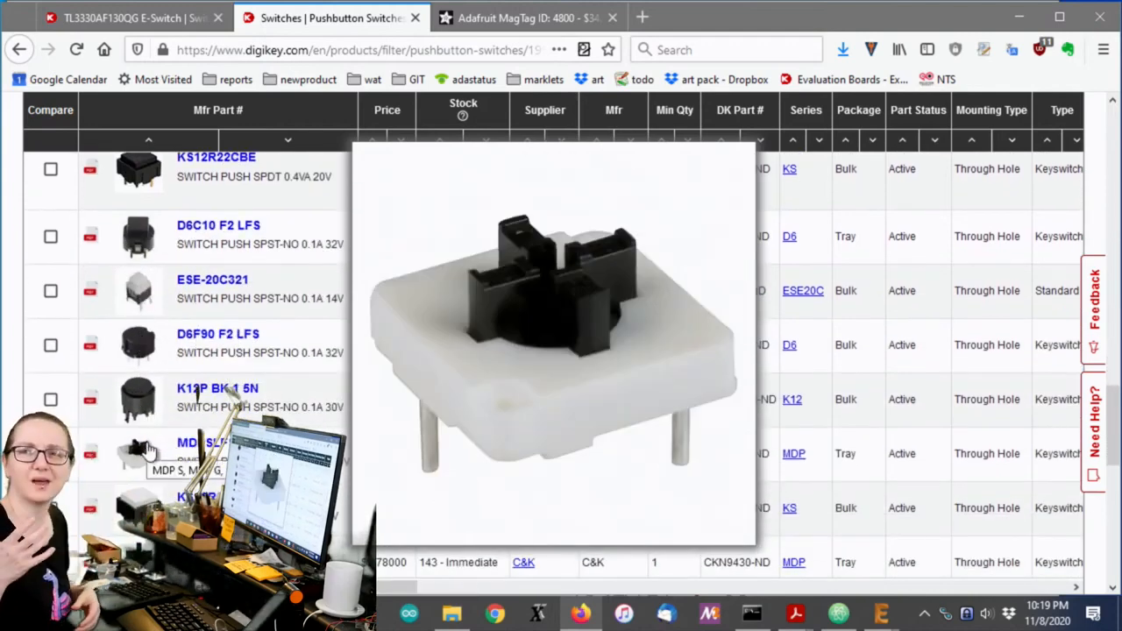
scroll("down", 3)
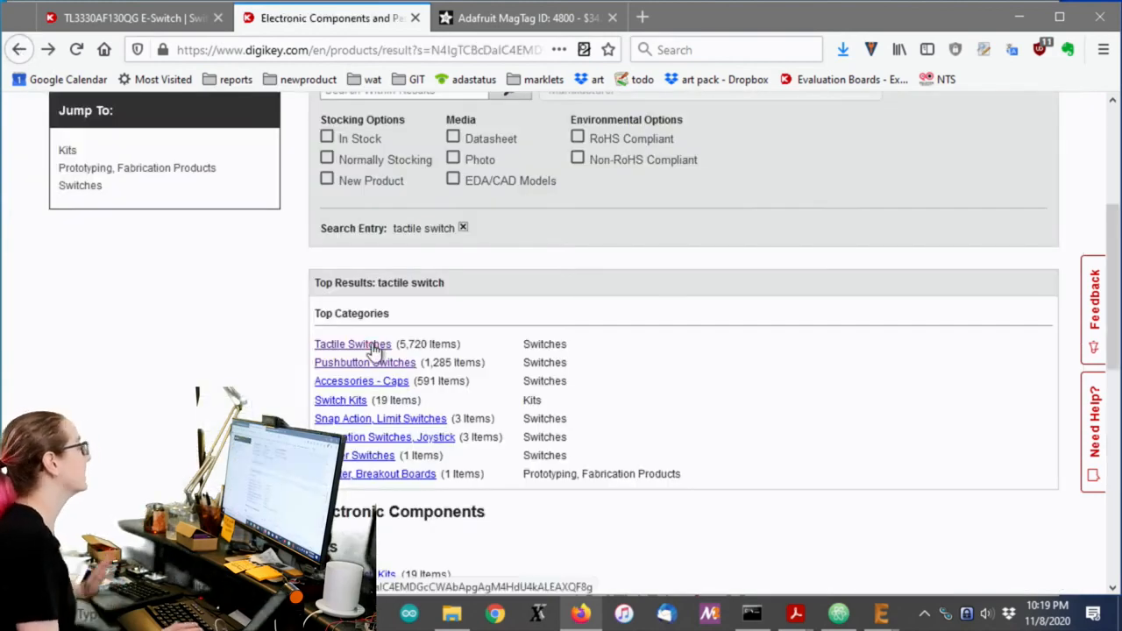
Open the Tactile Switches category from Top Categories, listing 5,720 products.
left_click(352, 343)
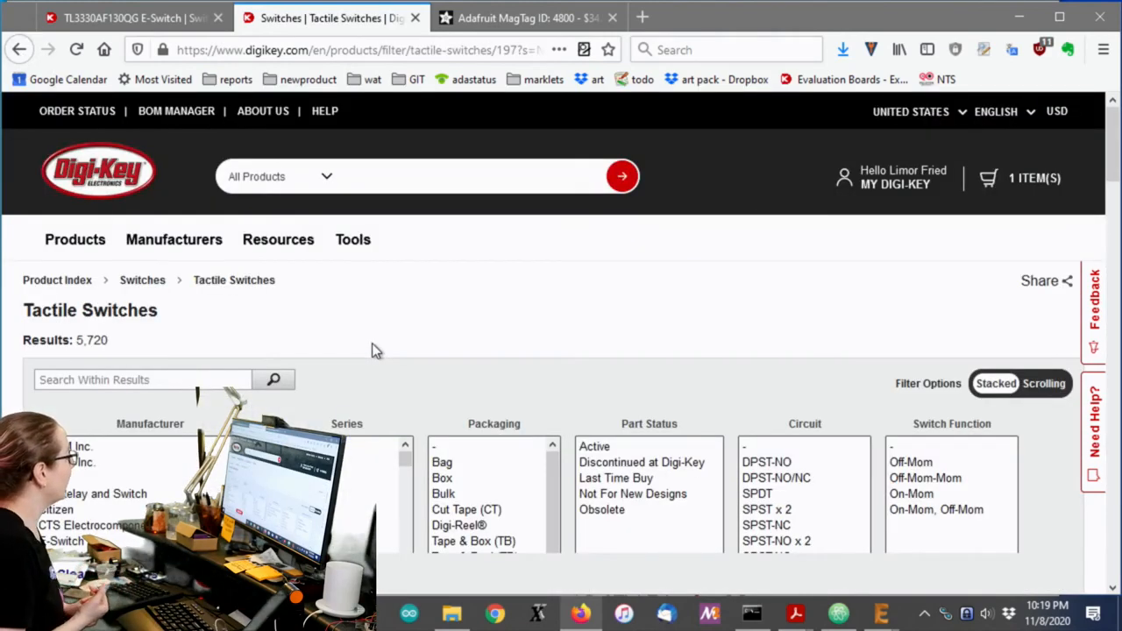
mouse_move(234, 280)
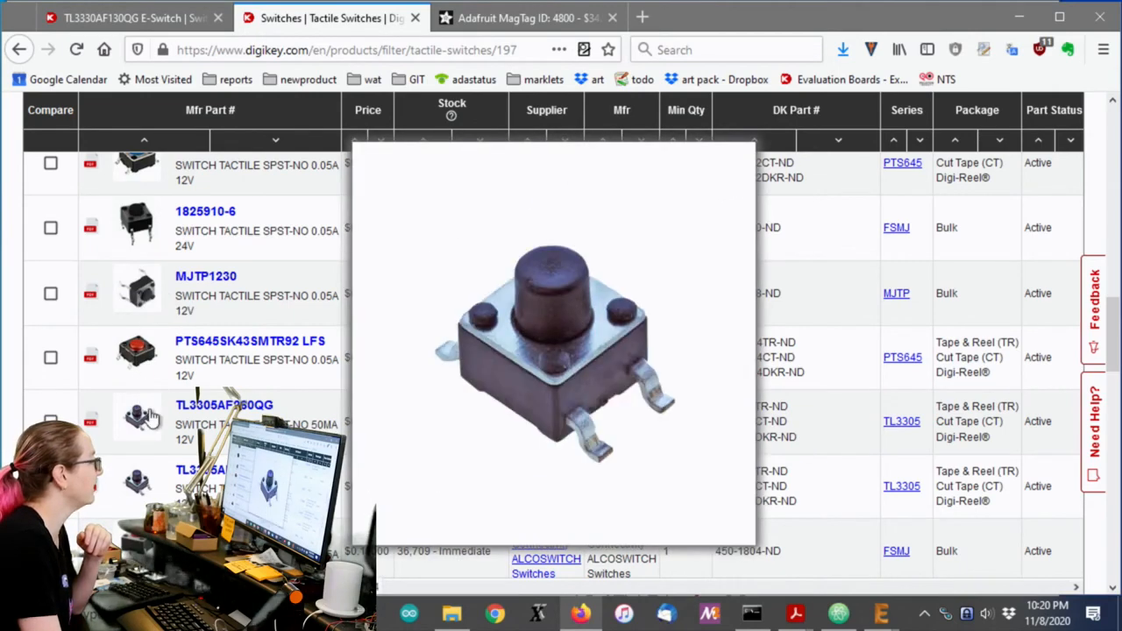
mouse_move(149, 407)
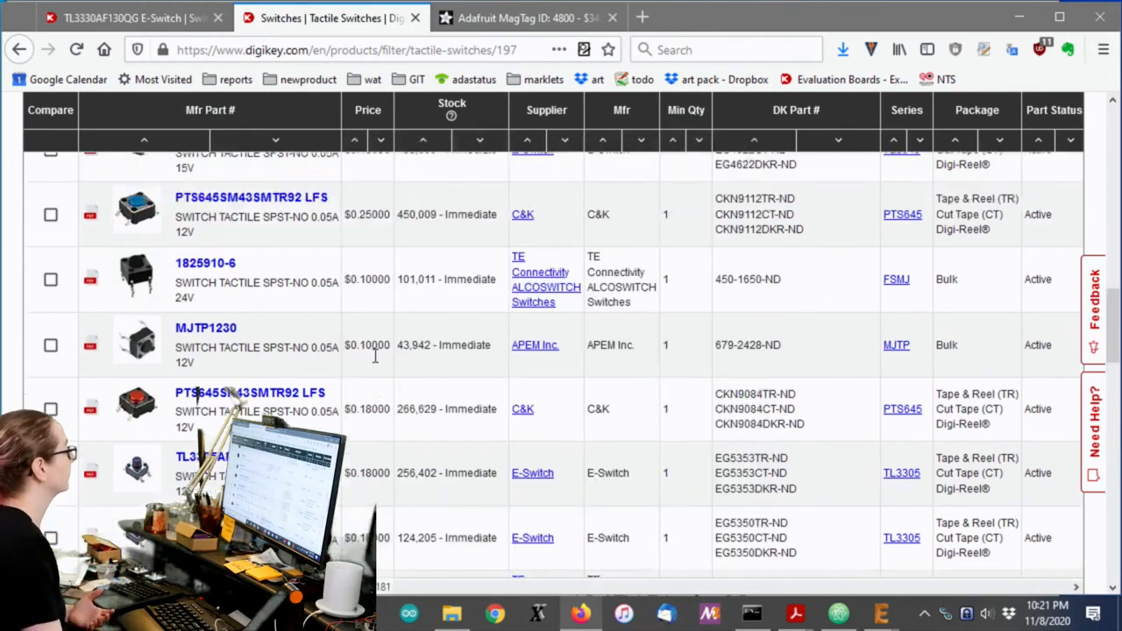
Set Part Status to Active, cutting the results to 1,686.
scroll("up", 3)
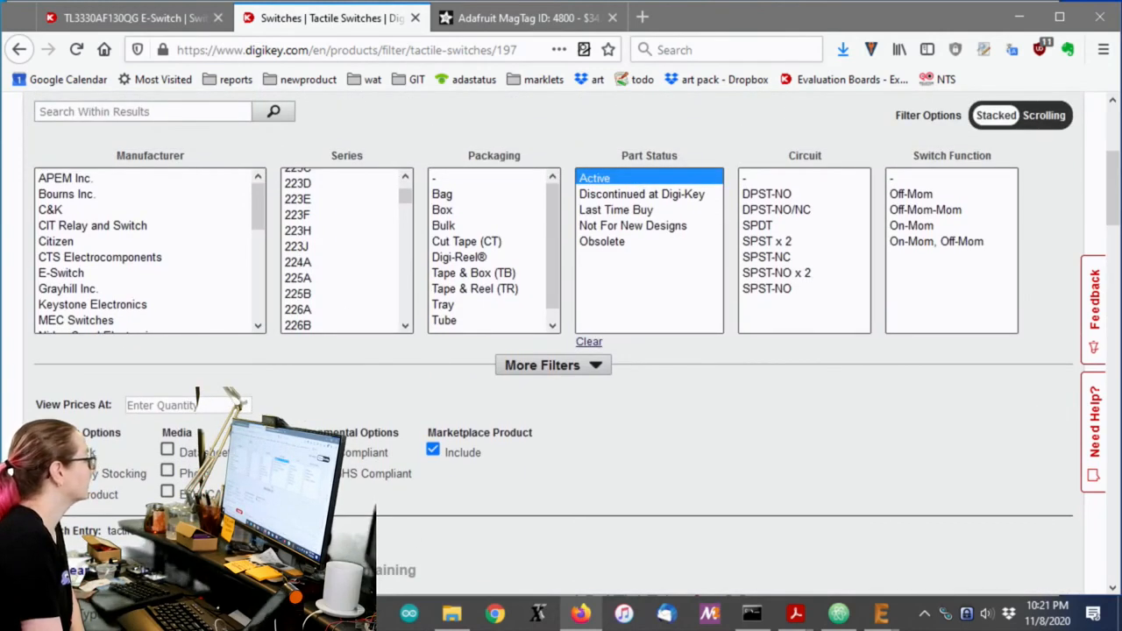
left_click(594, 177)
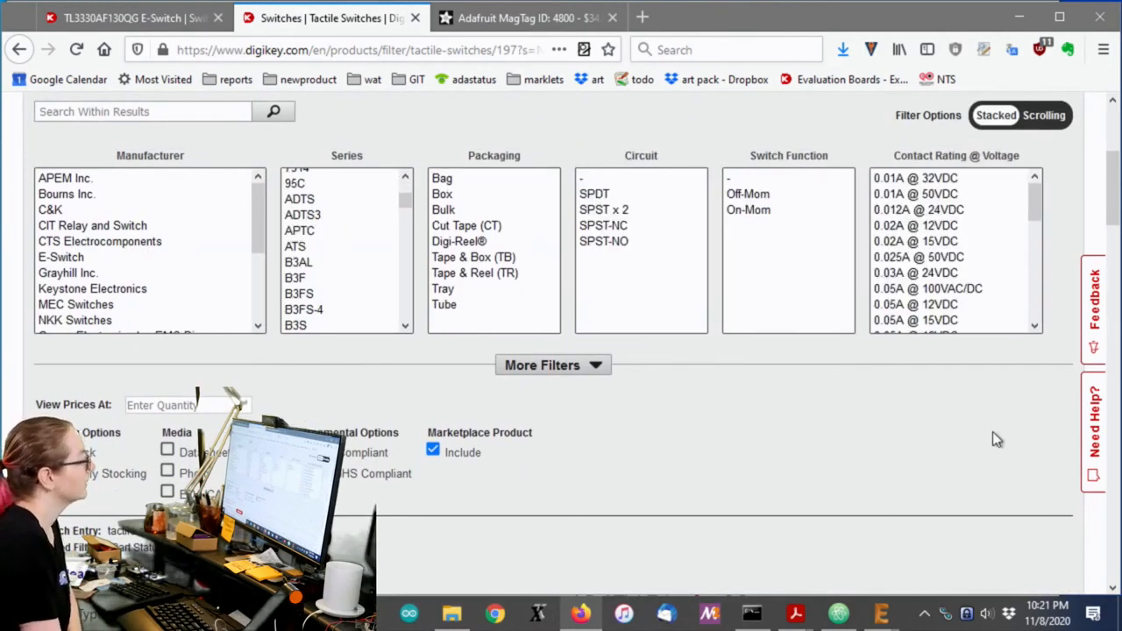
scroll("down", 3)
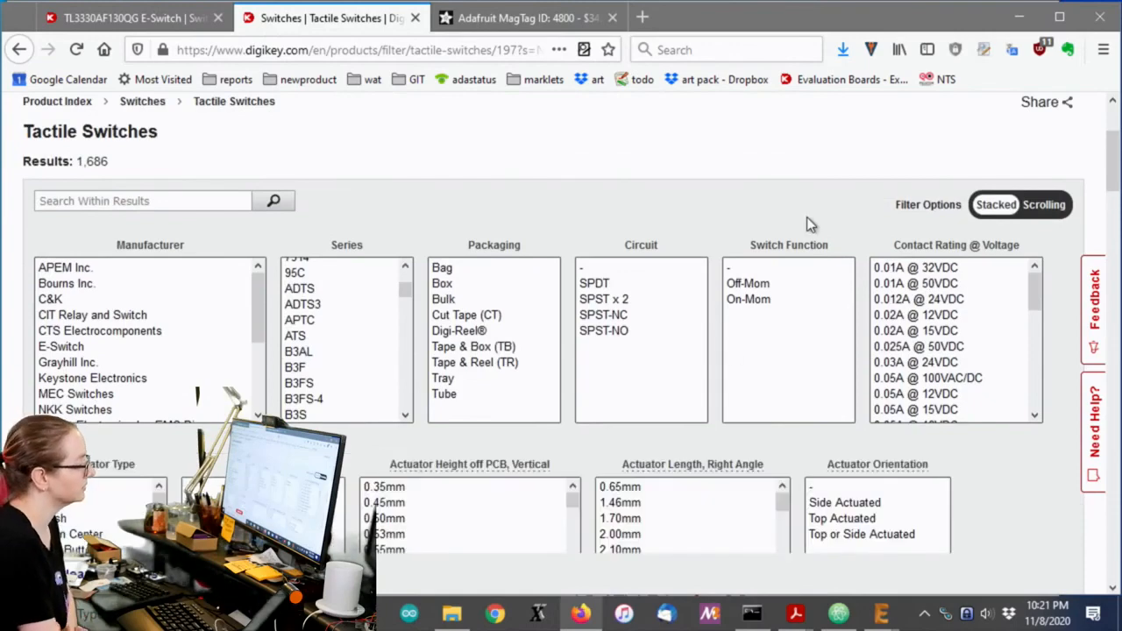
scroll("down", 3)
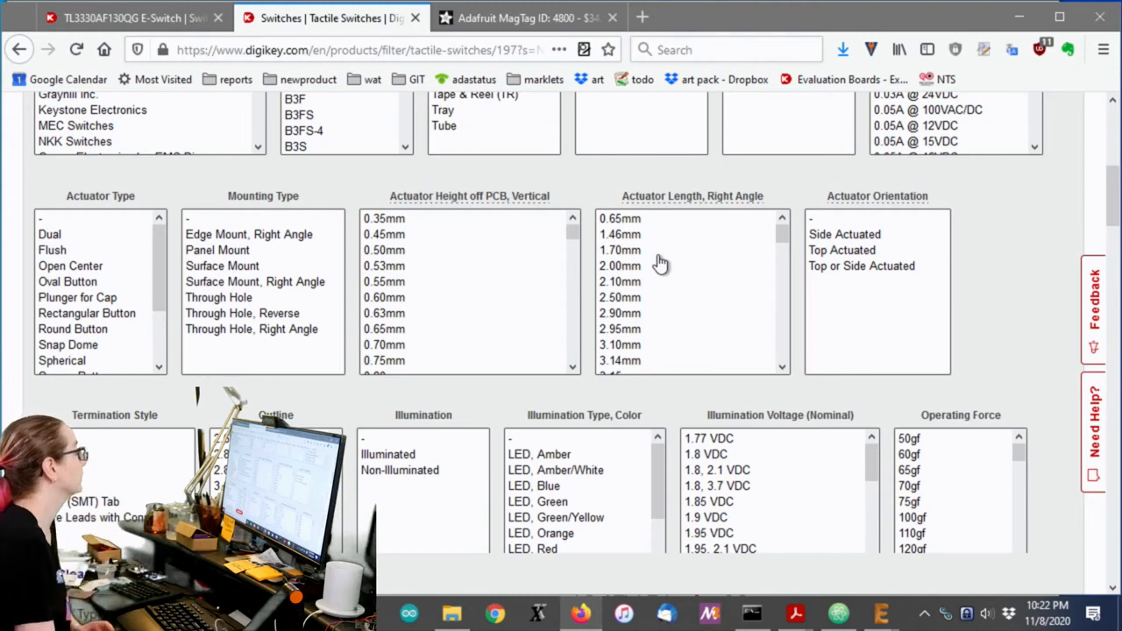
Select 'Surface Mount, Right Angle' in Mounting Type and review the remaining filters.
left_click(255, 281)
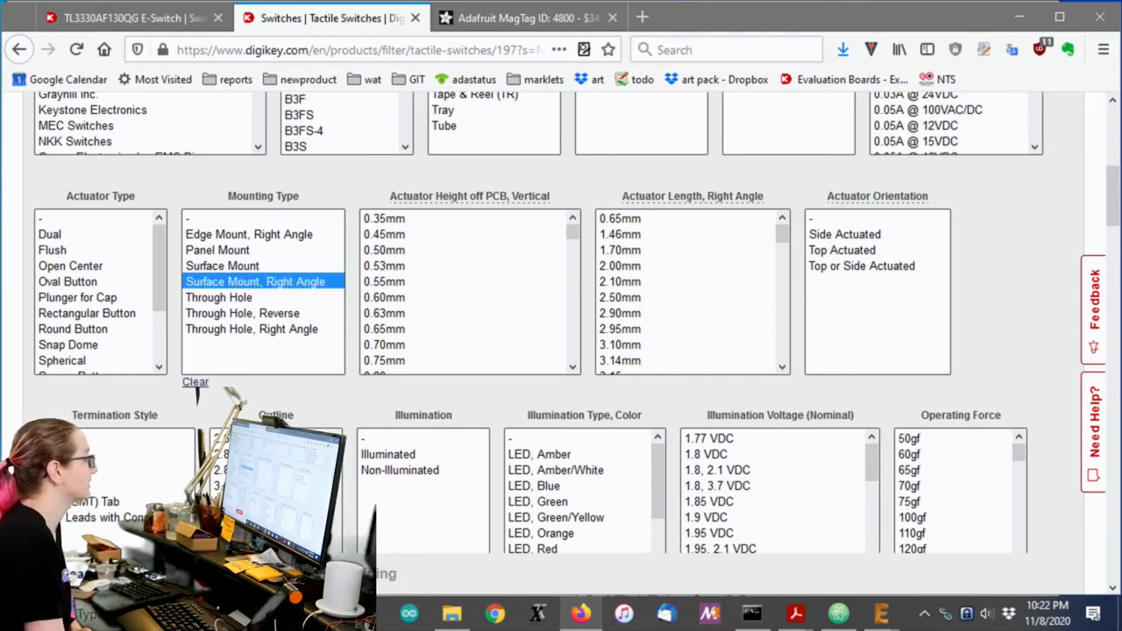
scroll("down", 3)
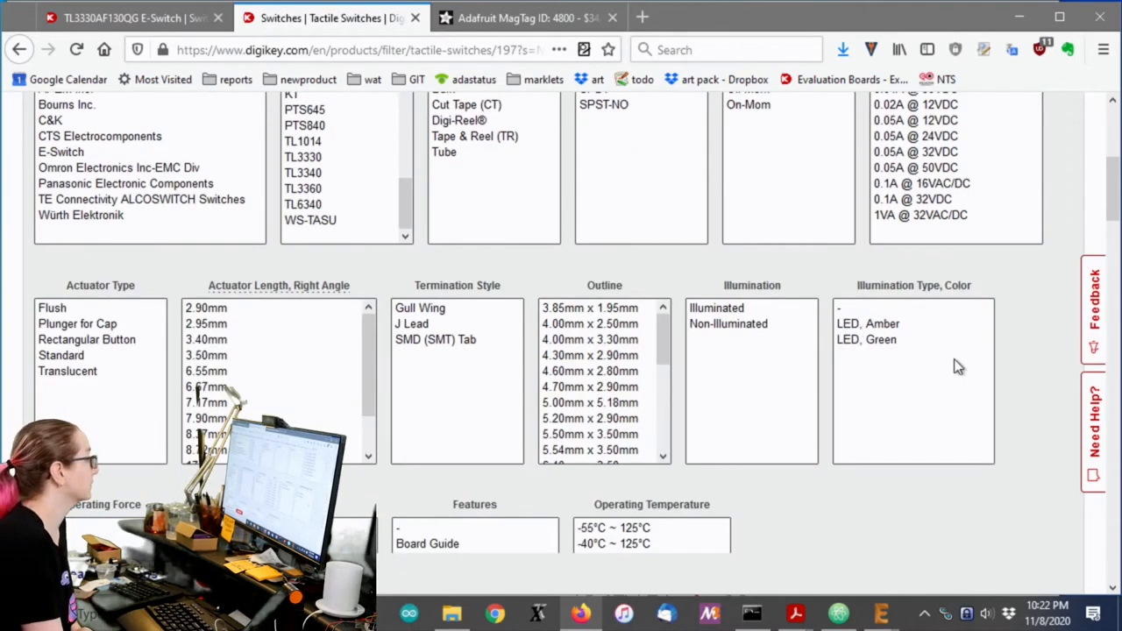
mouse_move(1045, 302)
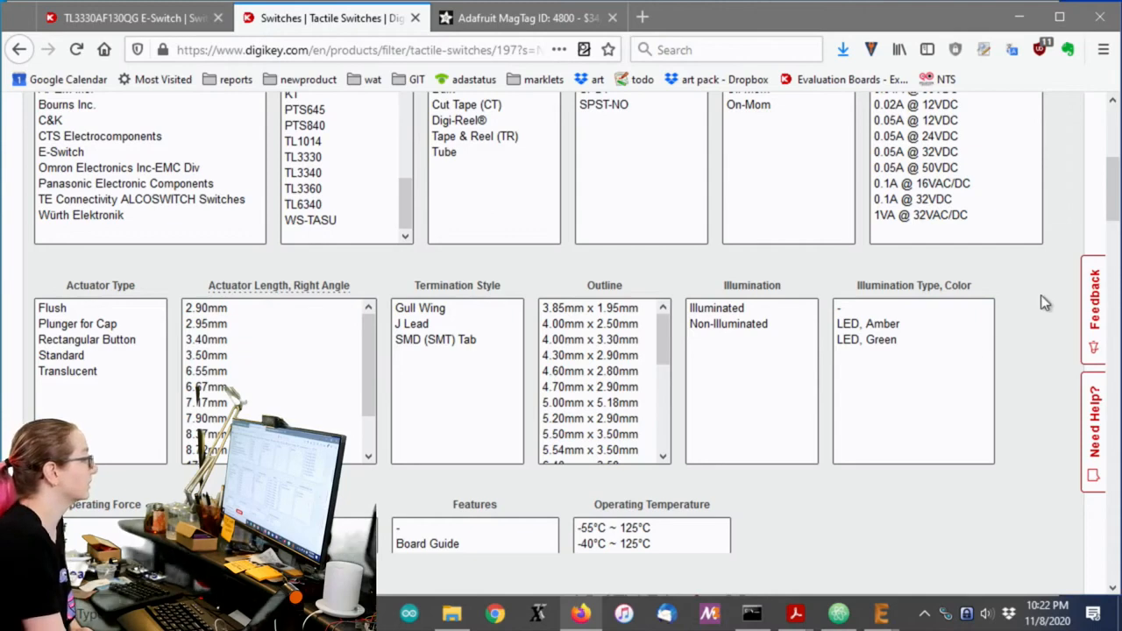
scroll("down", 3)
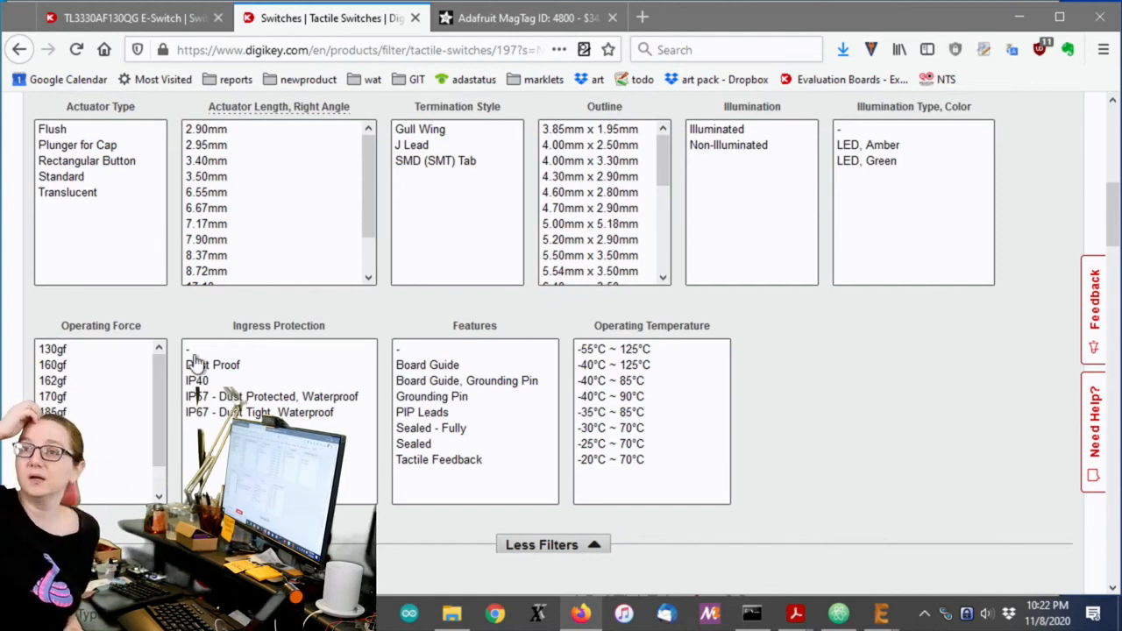
scroll("down", 3)
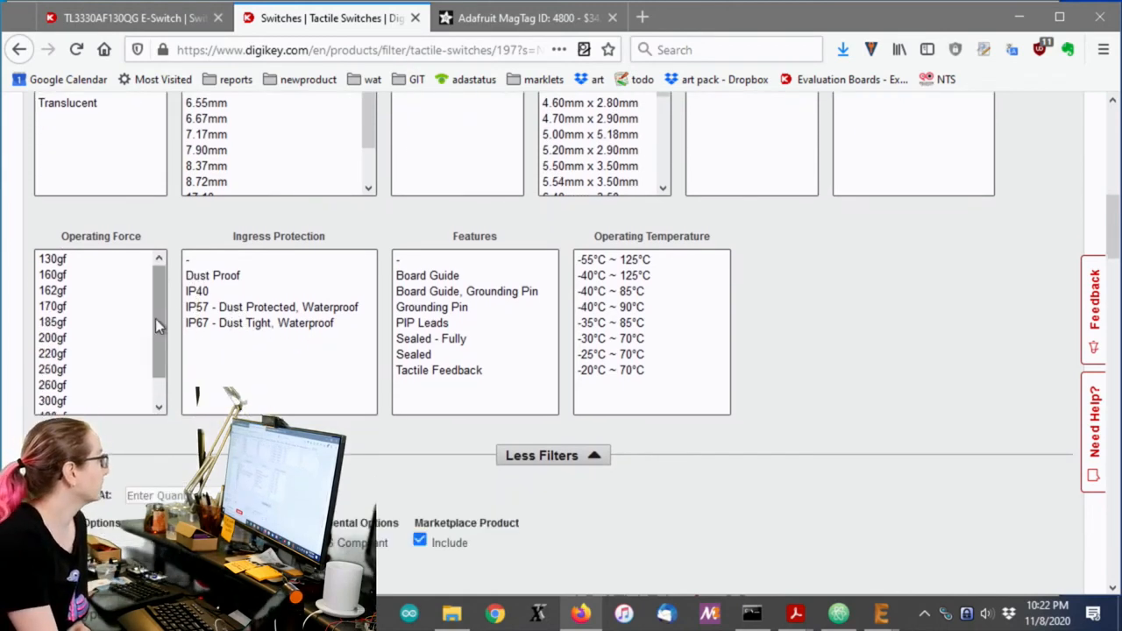
scroll("down", 3)
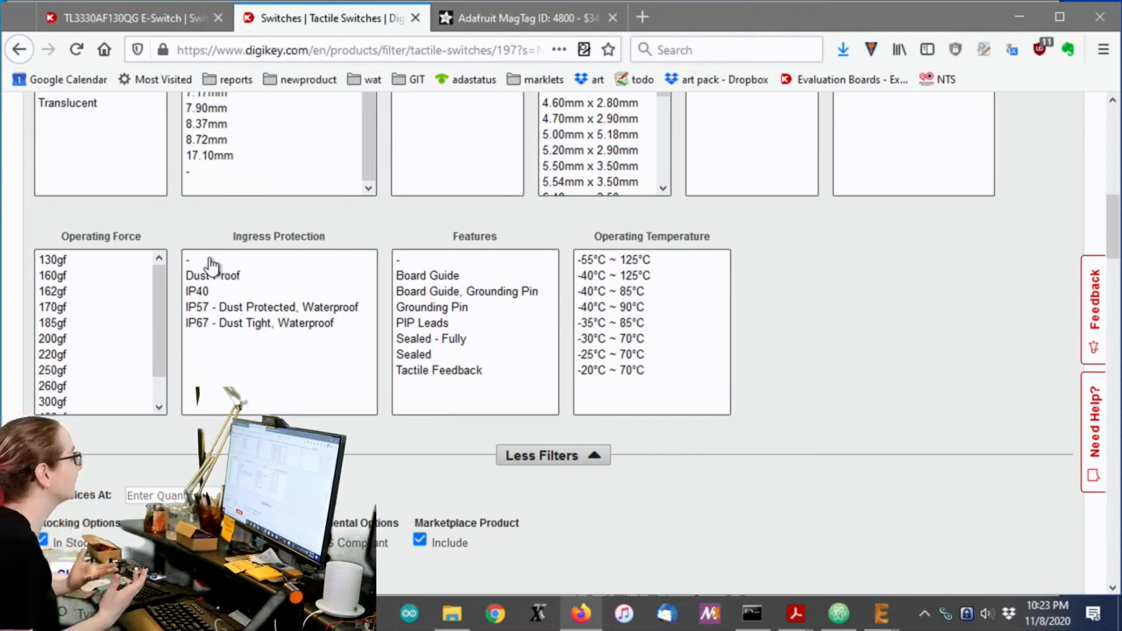
scroll("down", 3)
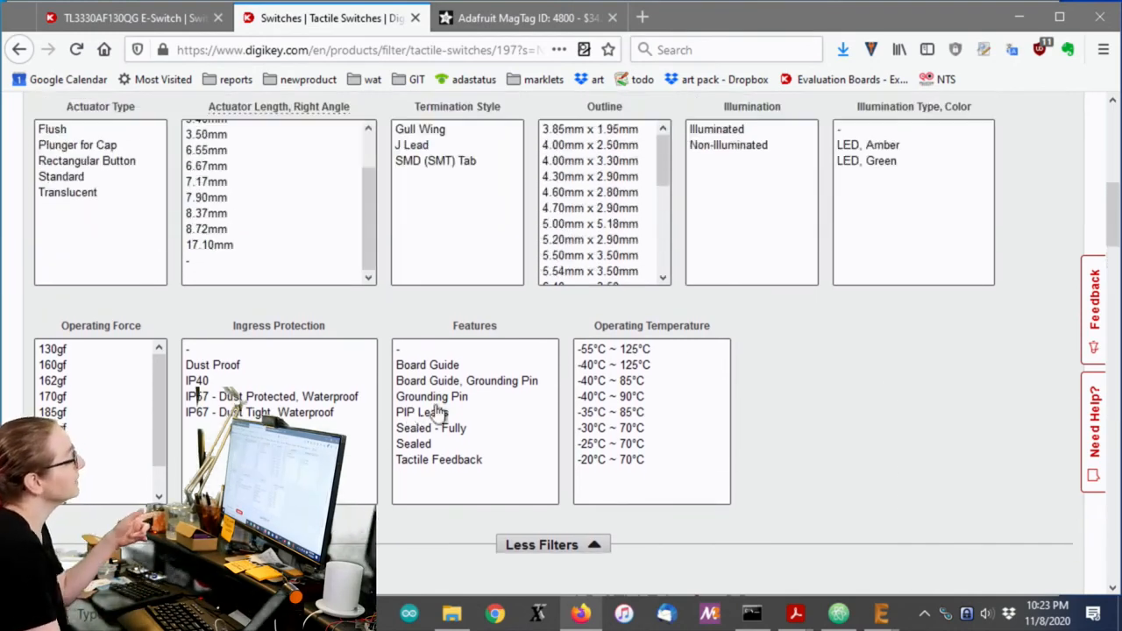
left_click(422, 412)
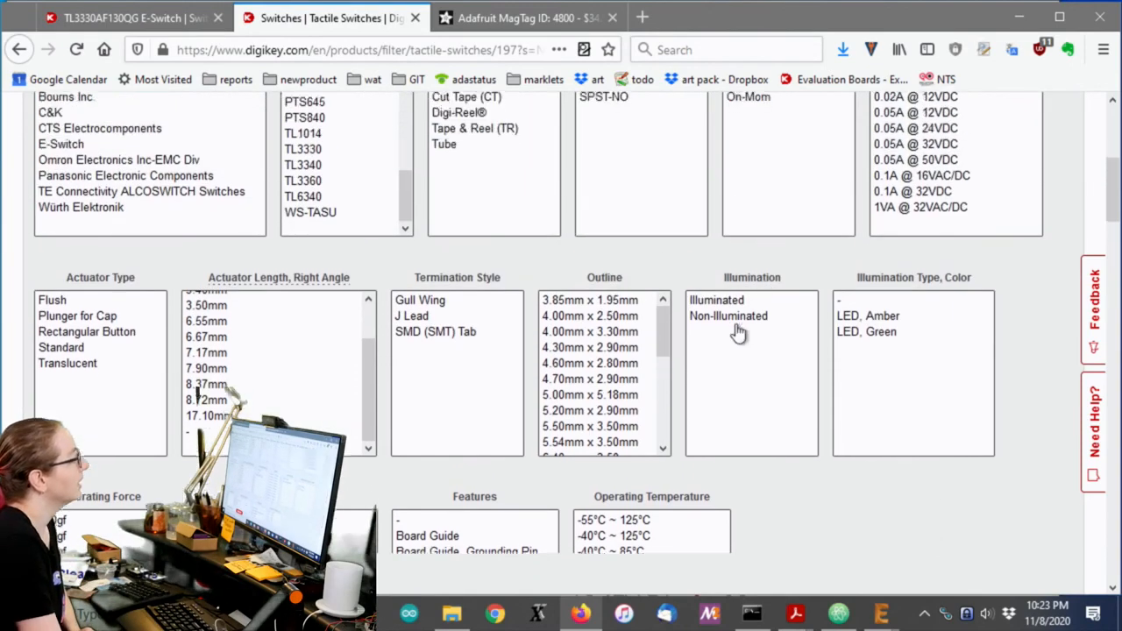
Keep only non-illuminated switches with a Standard actuator.
left_click(728, 315)
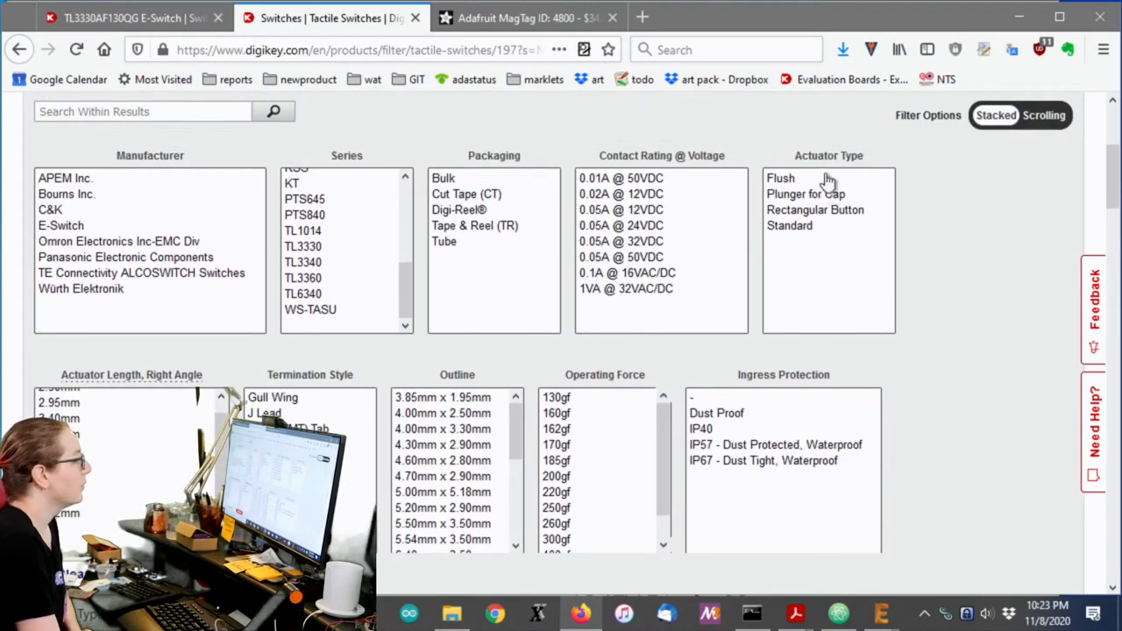
mouse_move(831, 219)
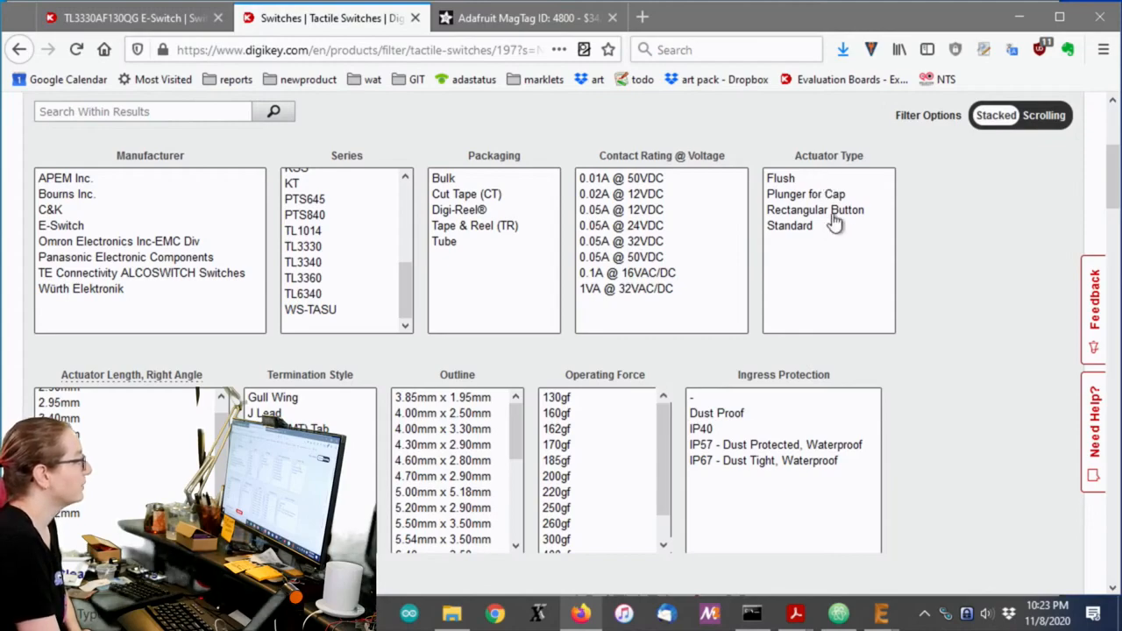
left_click(1043, 115)
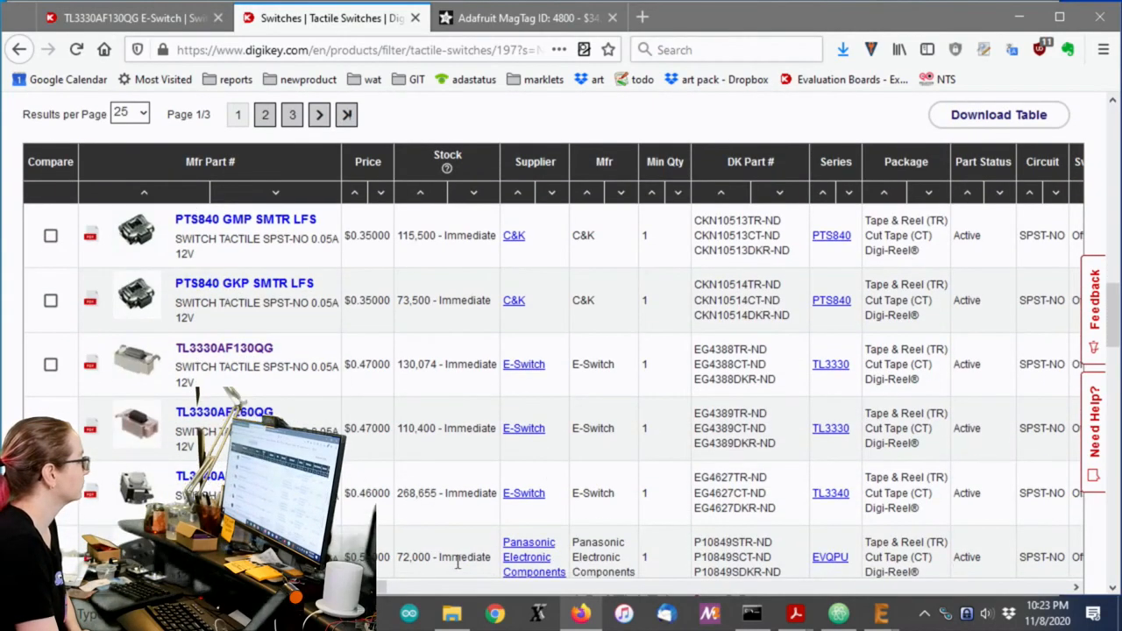
scroll("right", 3)
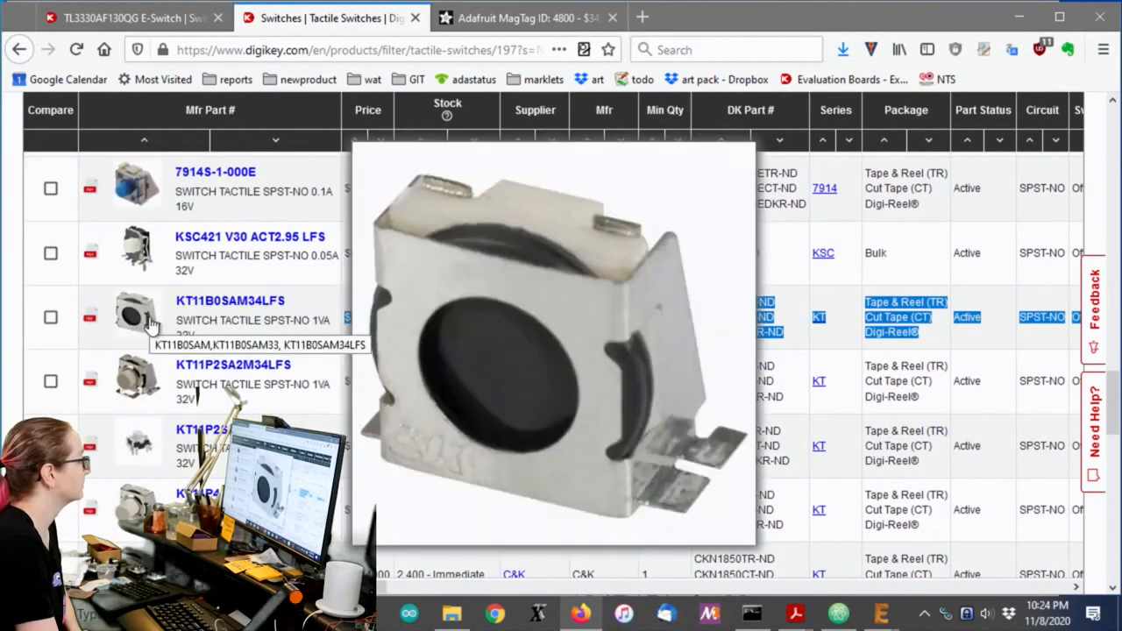
mouse_move(156, 311)
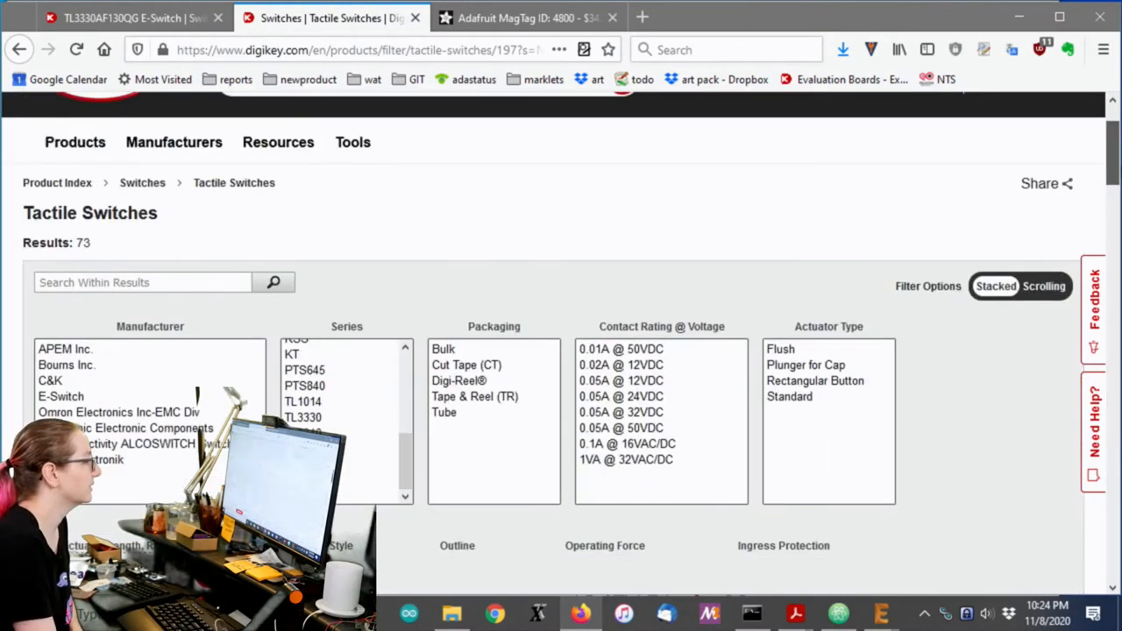
Select and apply the Rectangular Button actuator type filter.
scroll("down", 3)
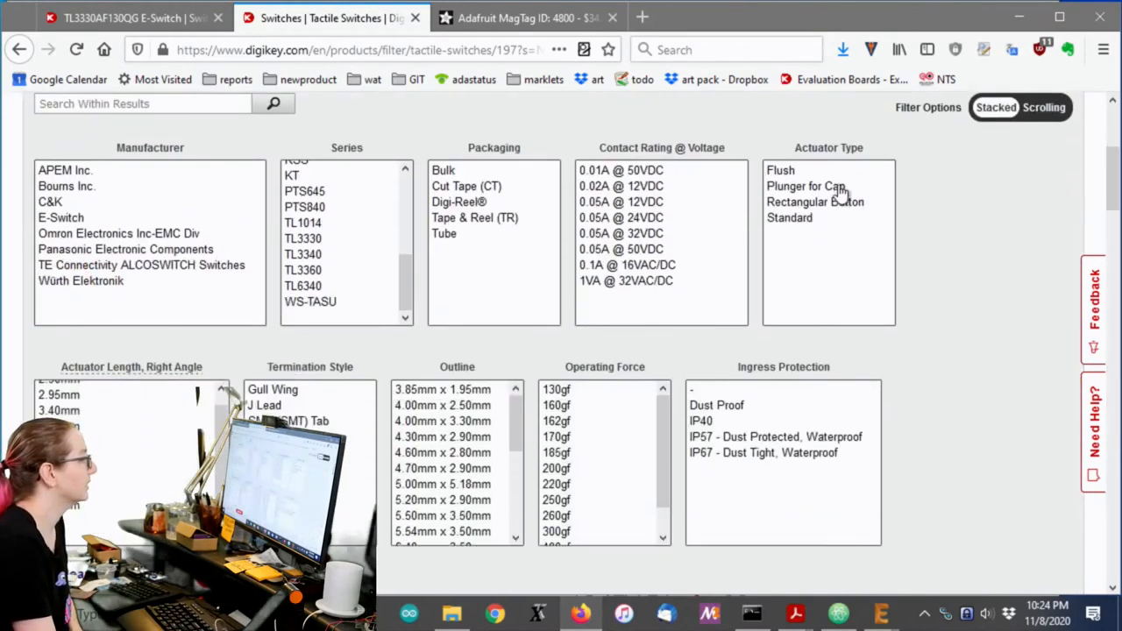
left_click(814, 202)
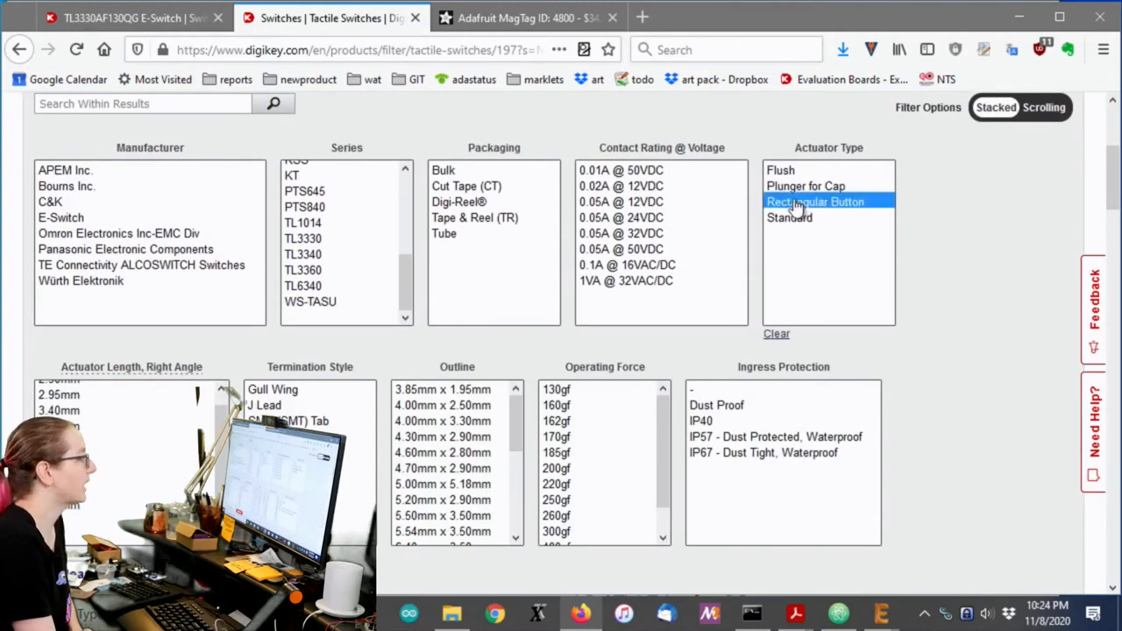
left_click(789, 218)
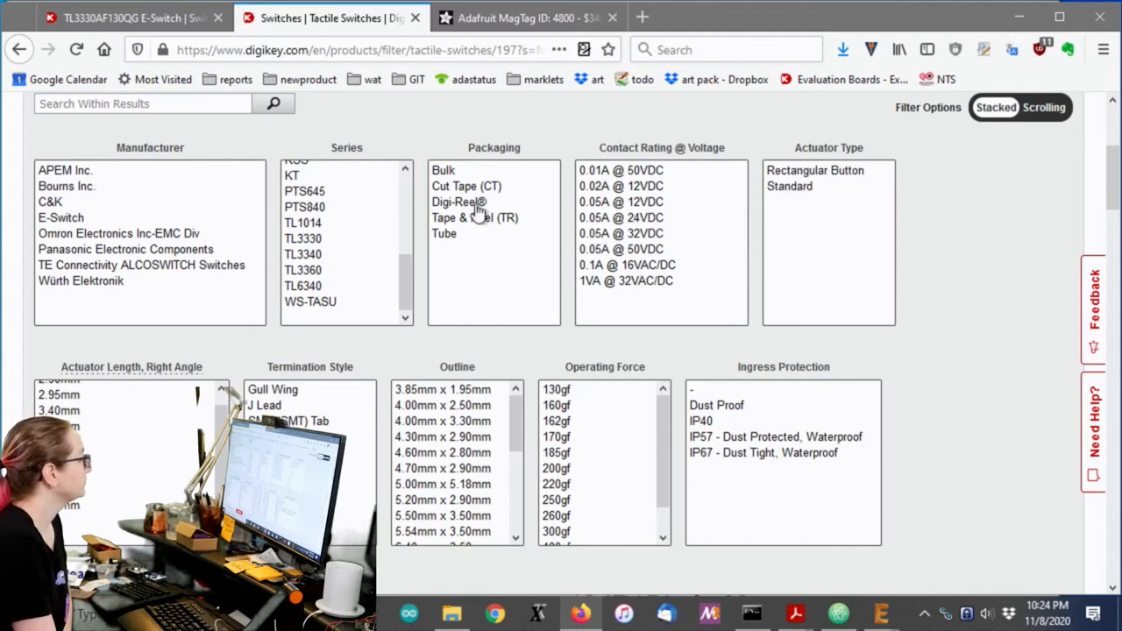
left_click(474, 218)
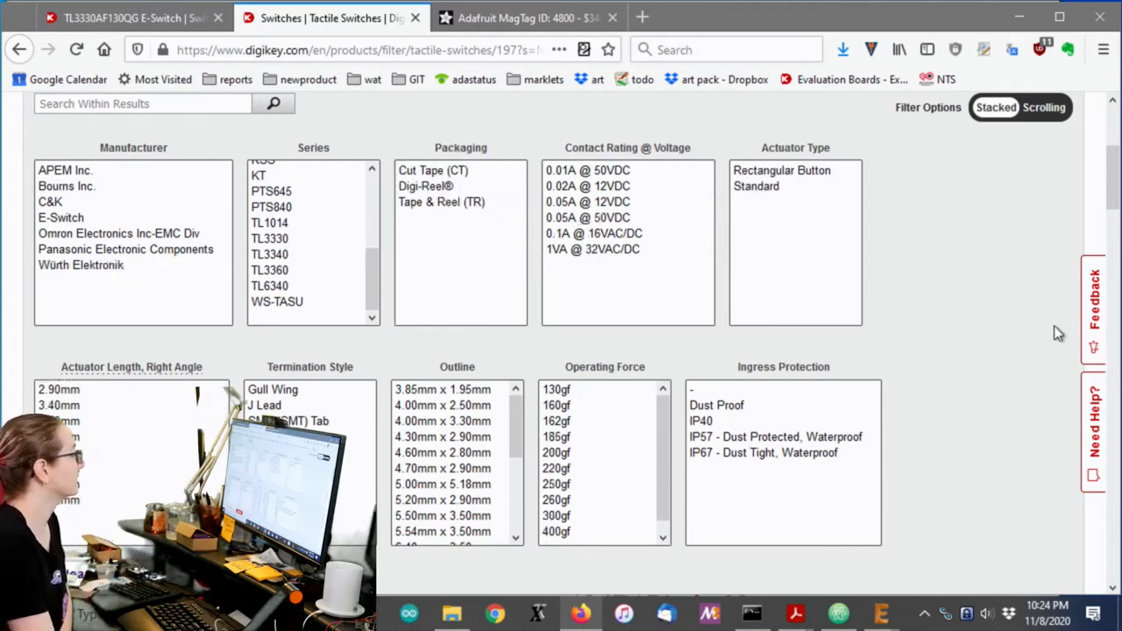
mouse_move(996, 374)
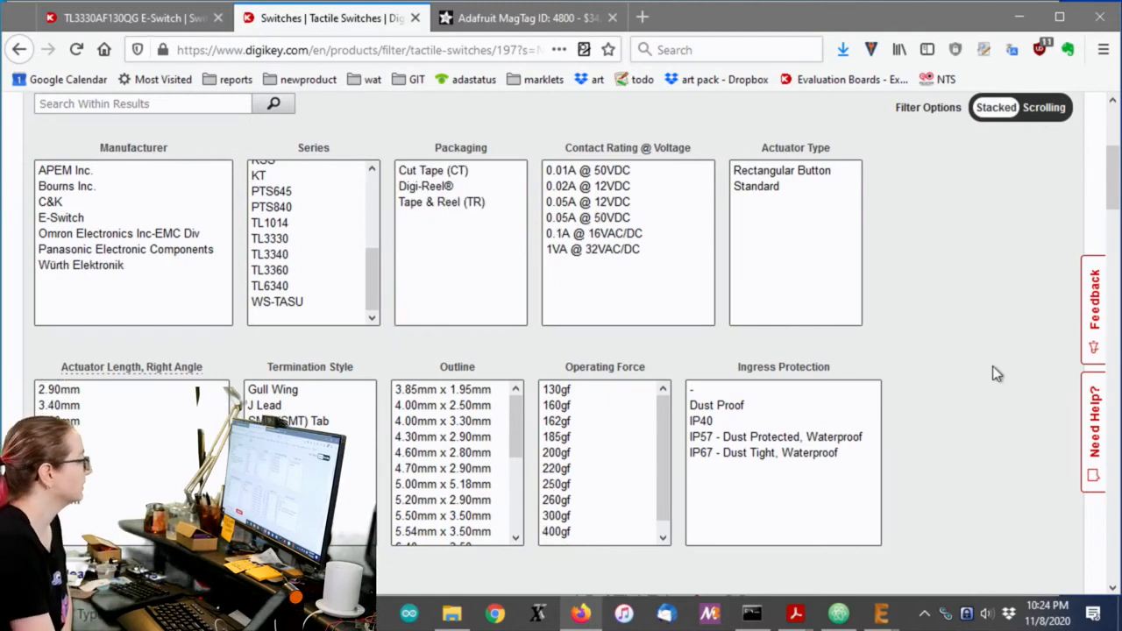
scroll("down", 3)
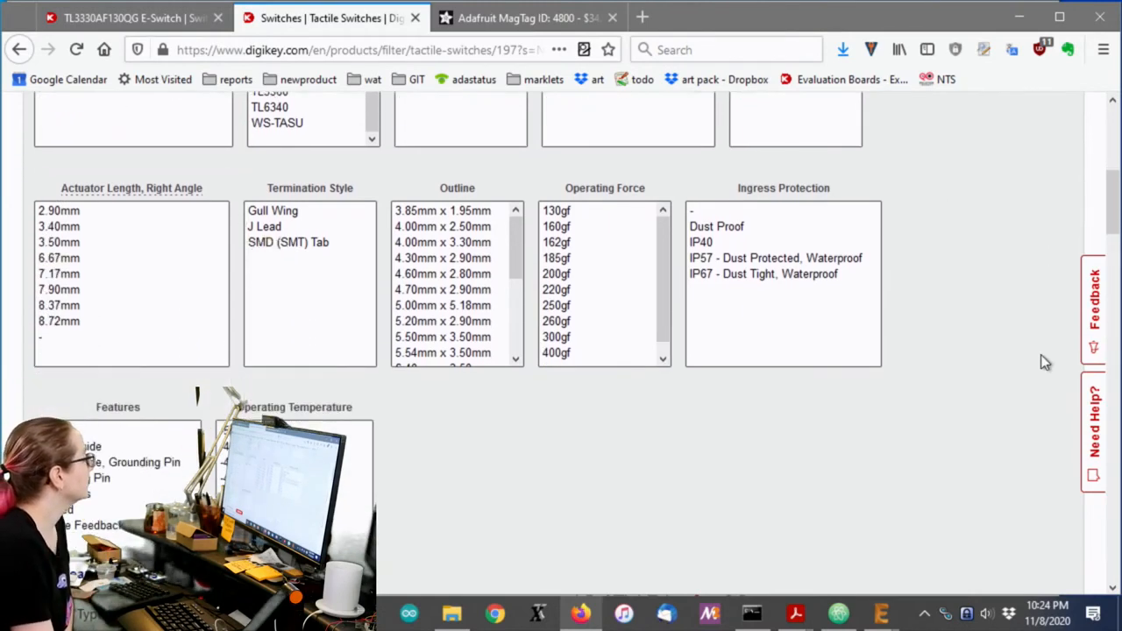
Enter a View Prices At quantity of 5,000 units.
scroll("down", 3)
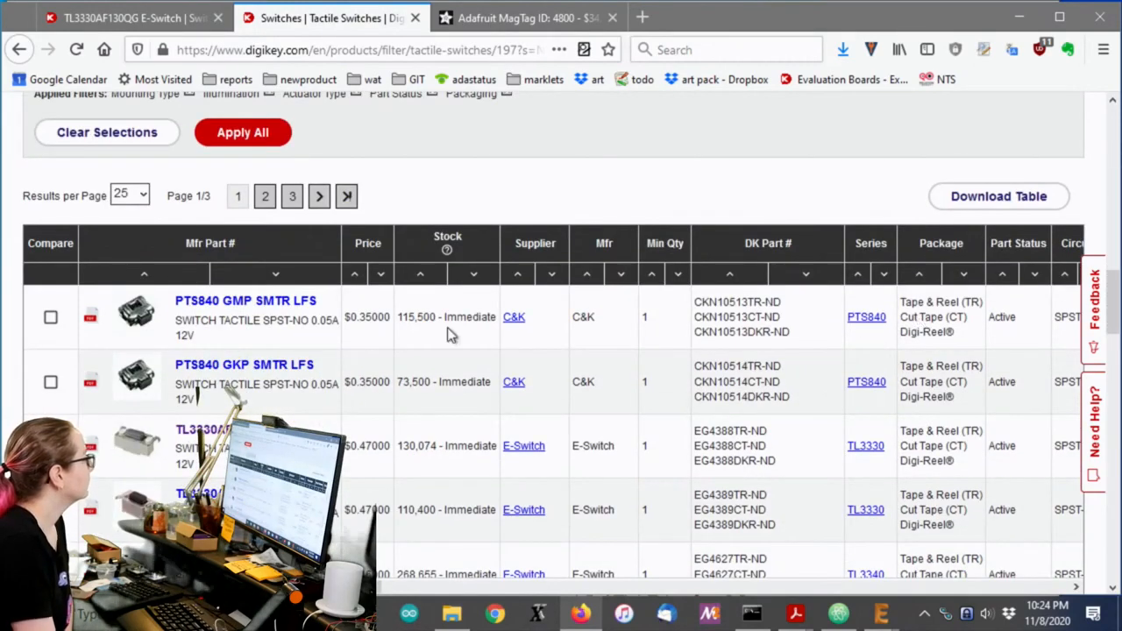
mouse_move(474, 293)
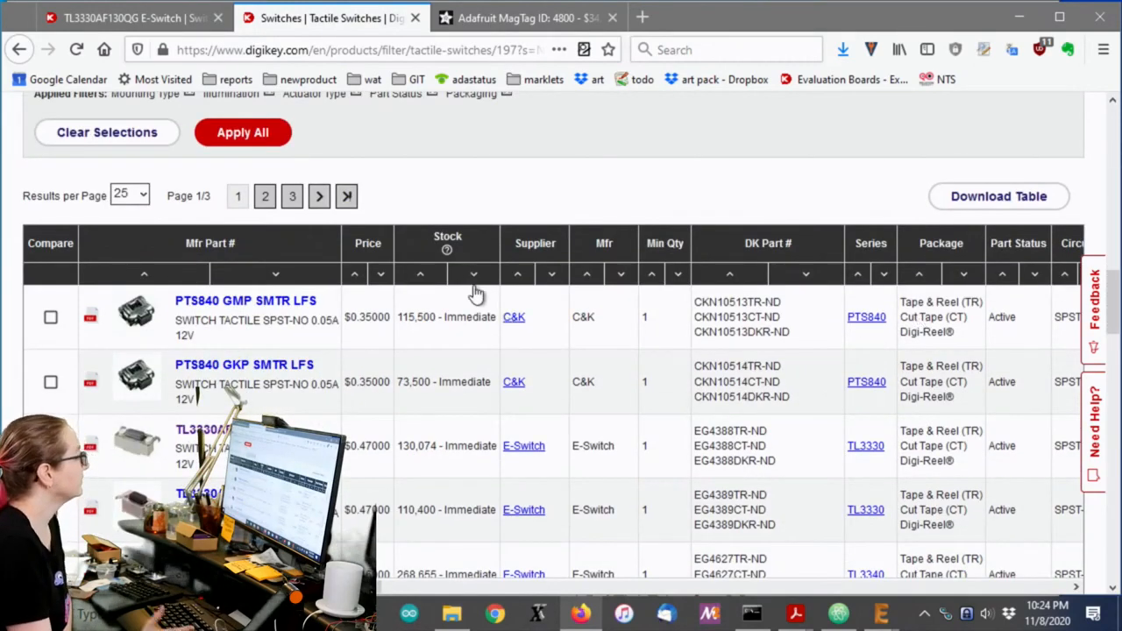
mouse_move(430, 268)
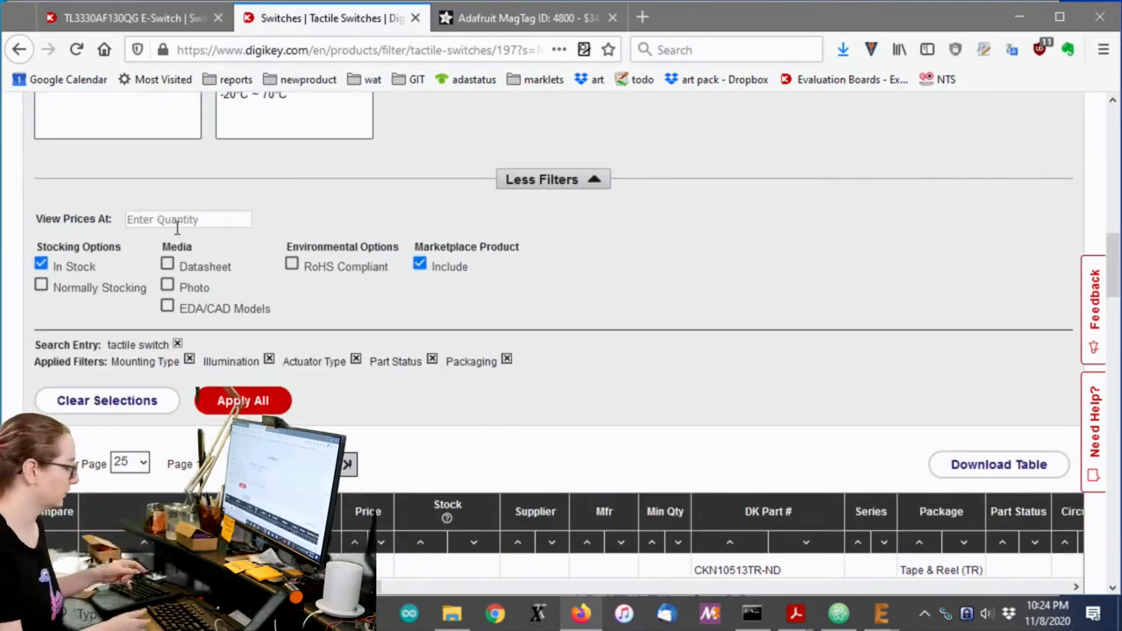
type("1000")
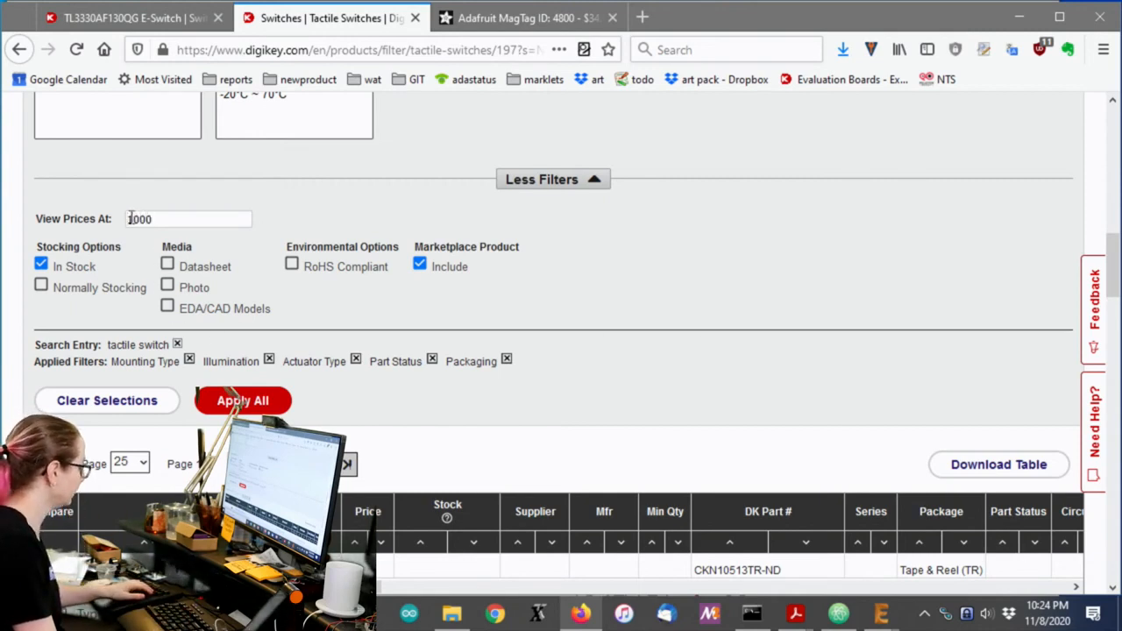
type("10005")
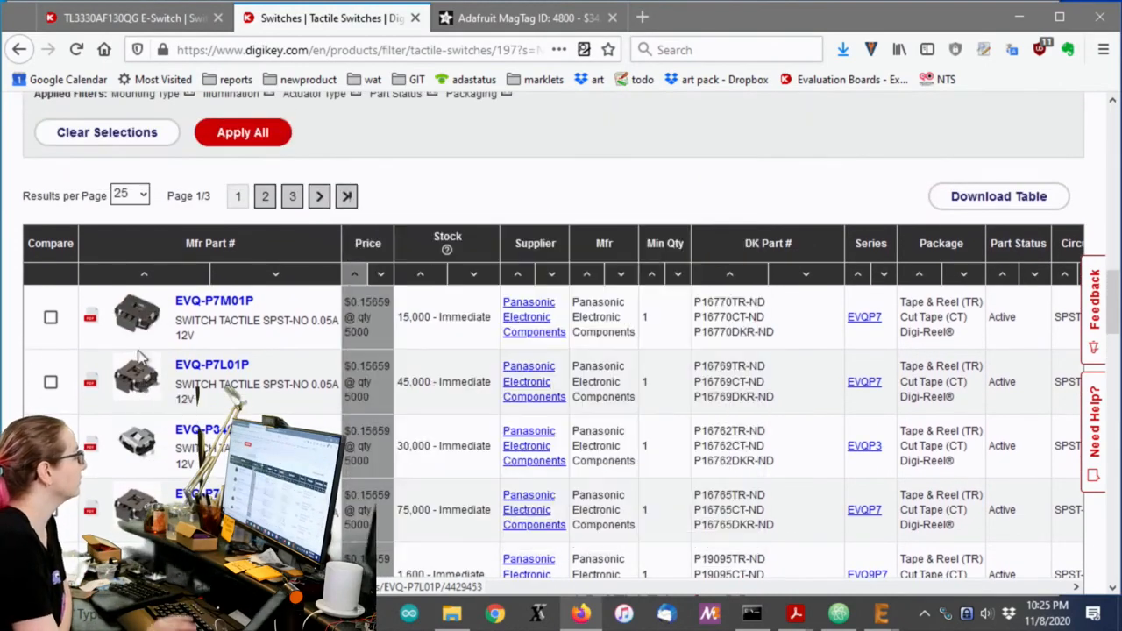
mouse_move(136, 381)
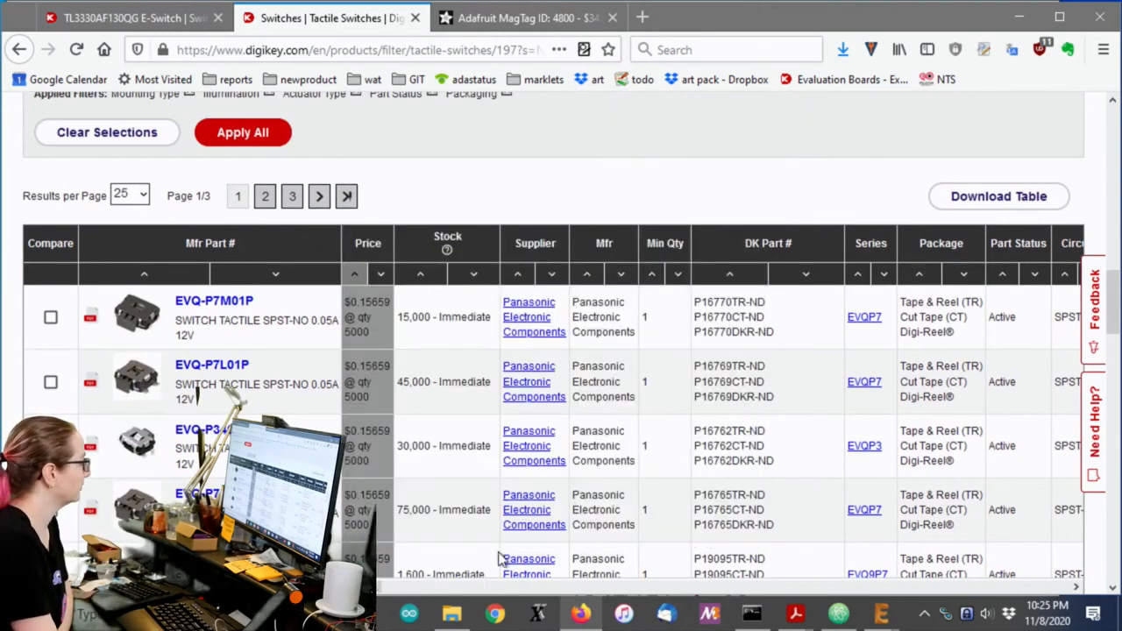
Scroll the price-sorted results to preview E-Switch's TL3330AF130QG.
scroll("right", 3)
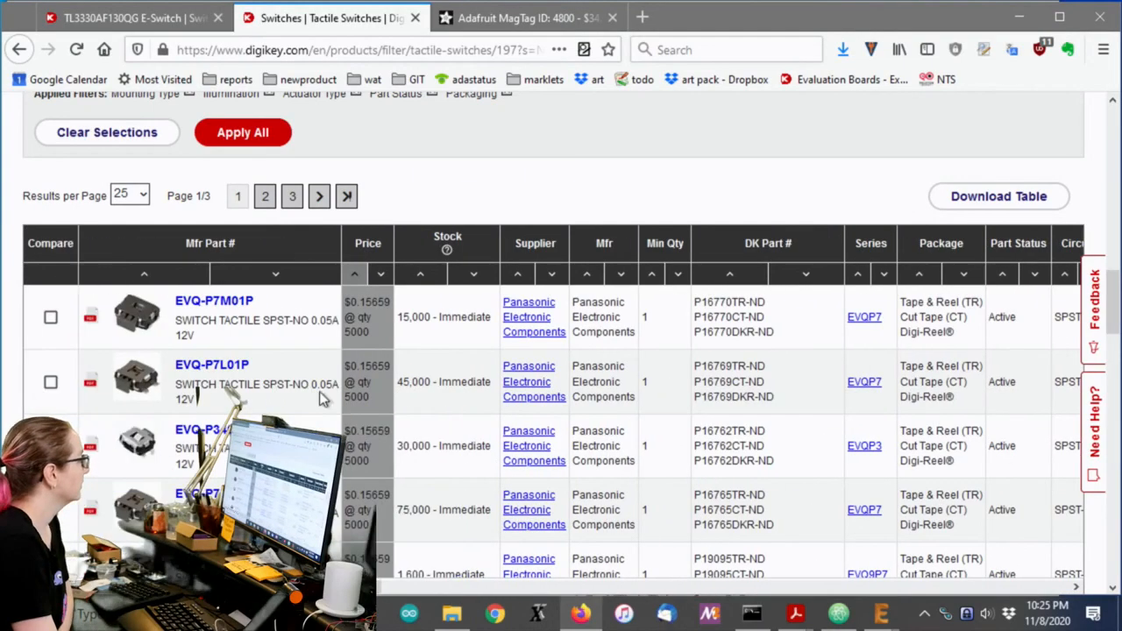
scroll("down", 3)
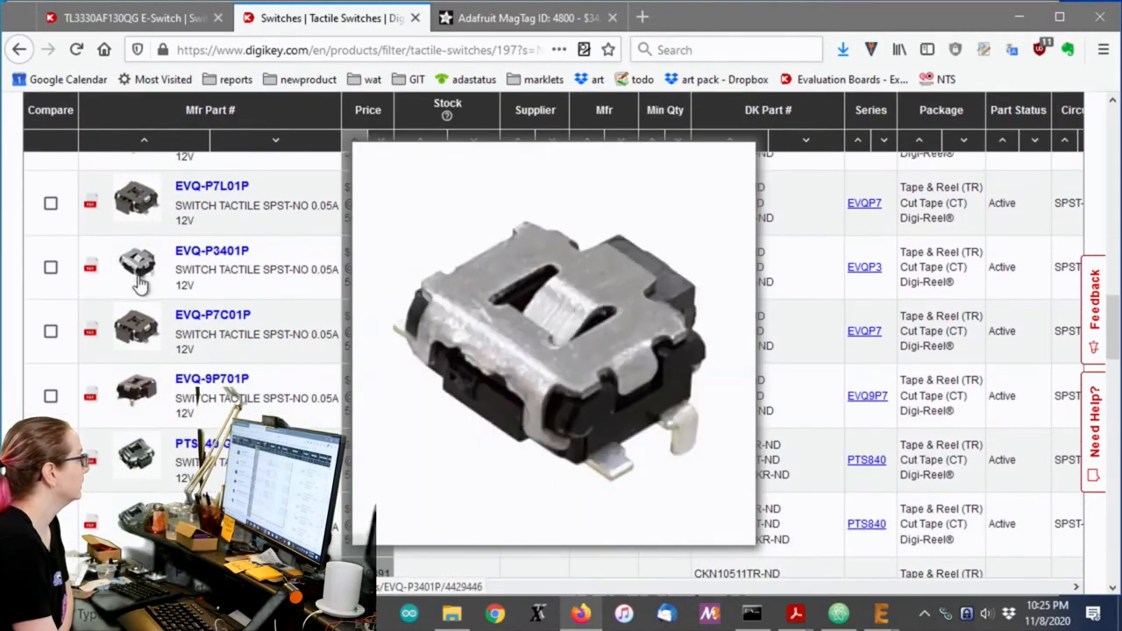
scroll("down", 3)
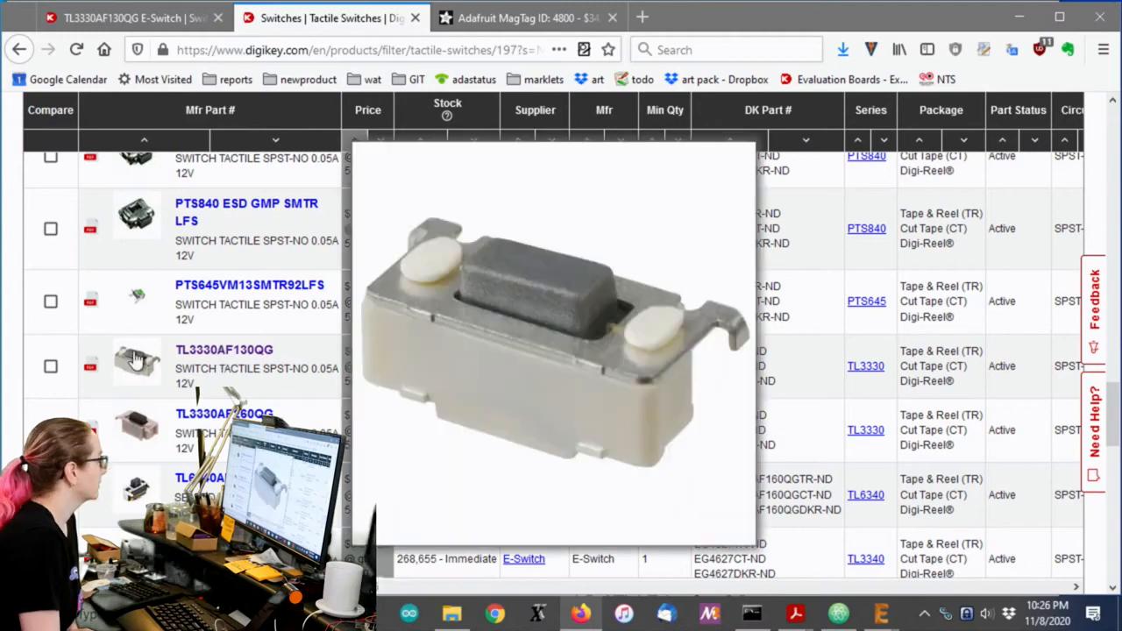
Open the E-Switch TL3330AF130QG product page and scroll to its footprint.
left_click(224, 349)
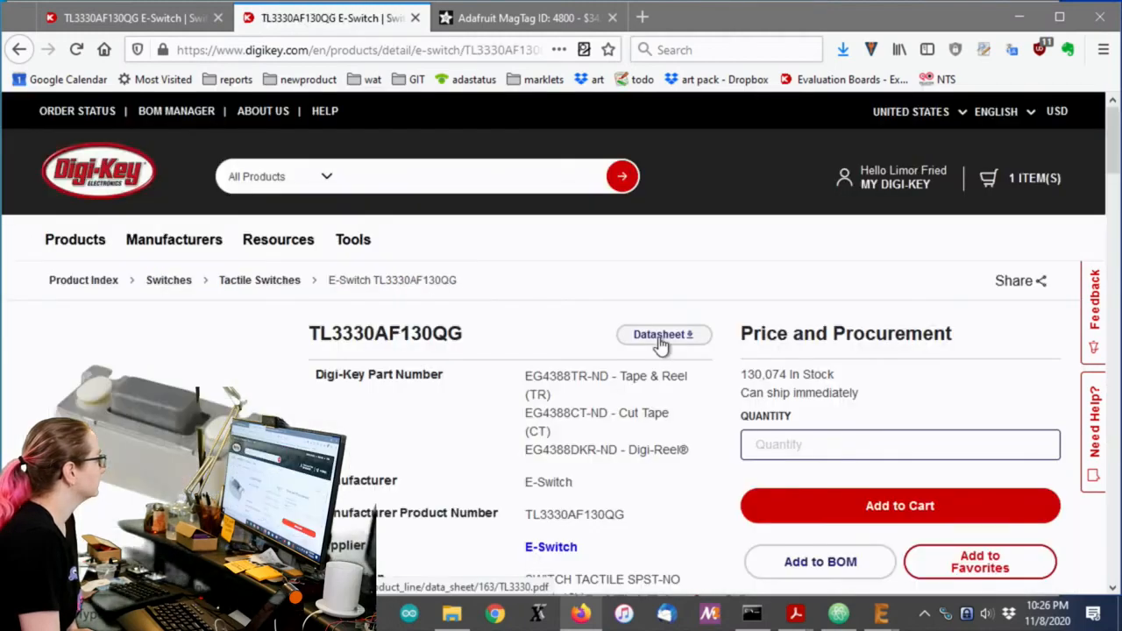
scroll("down", 3)
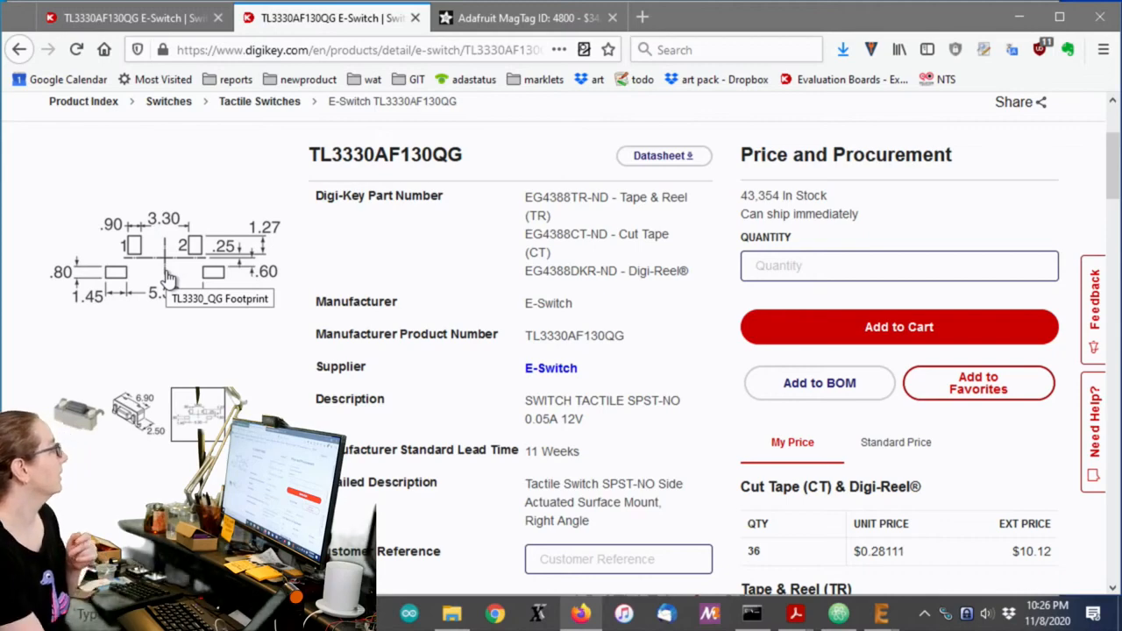
scroll("down", 3)
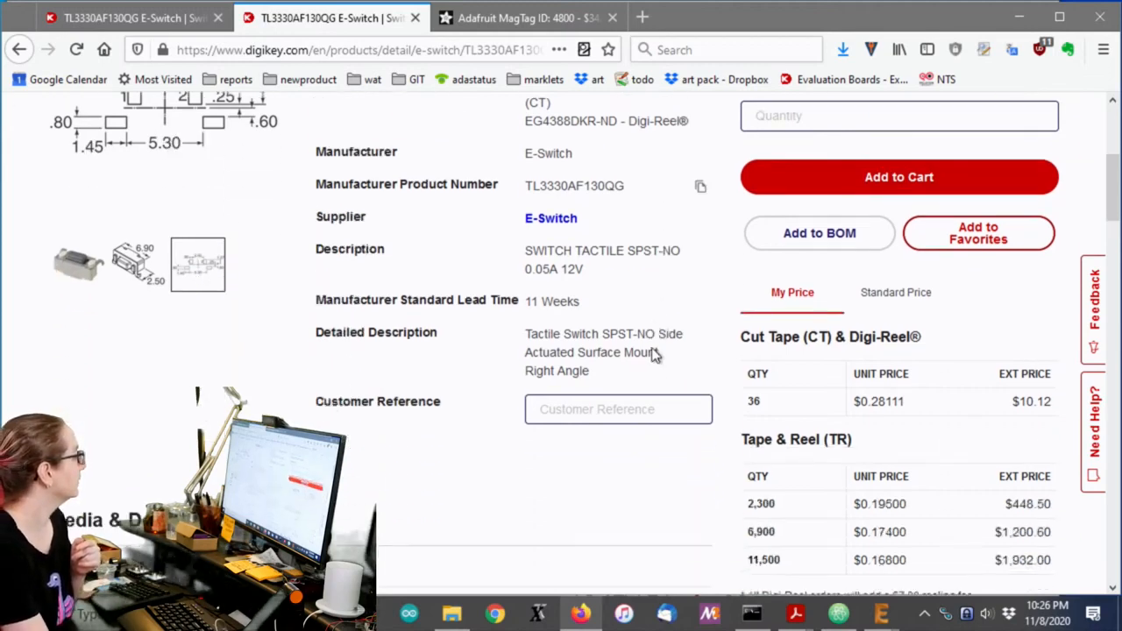
scroll("down", 3)
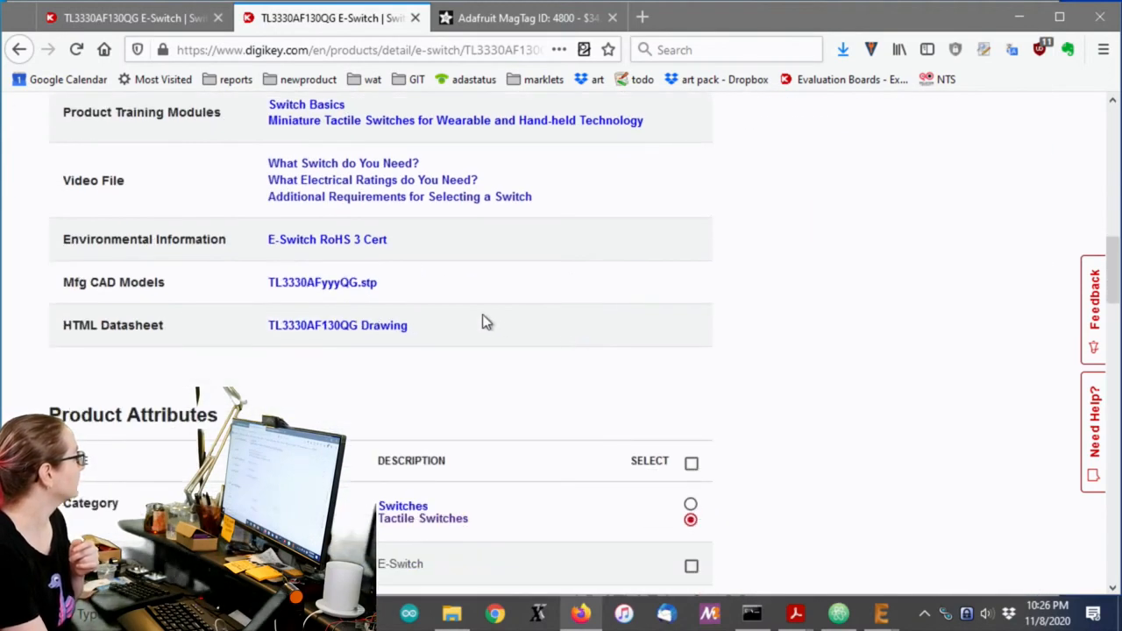
scroll("up", 3)
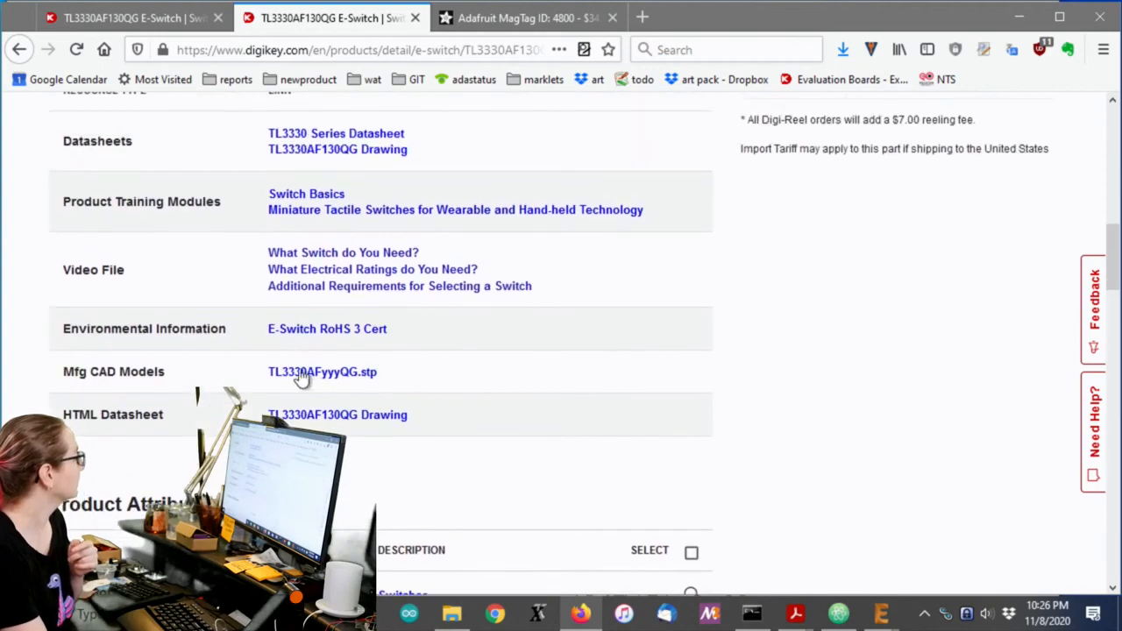
scroll("down", 3)
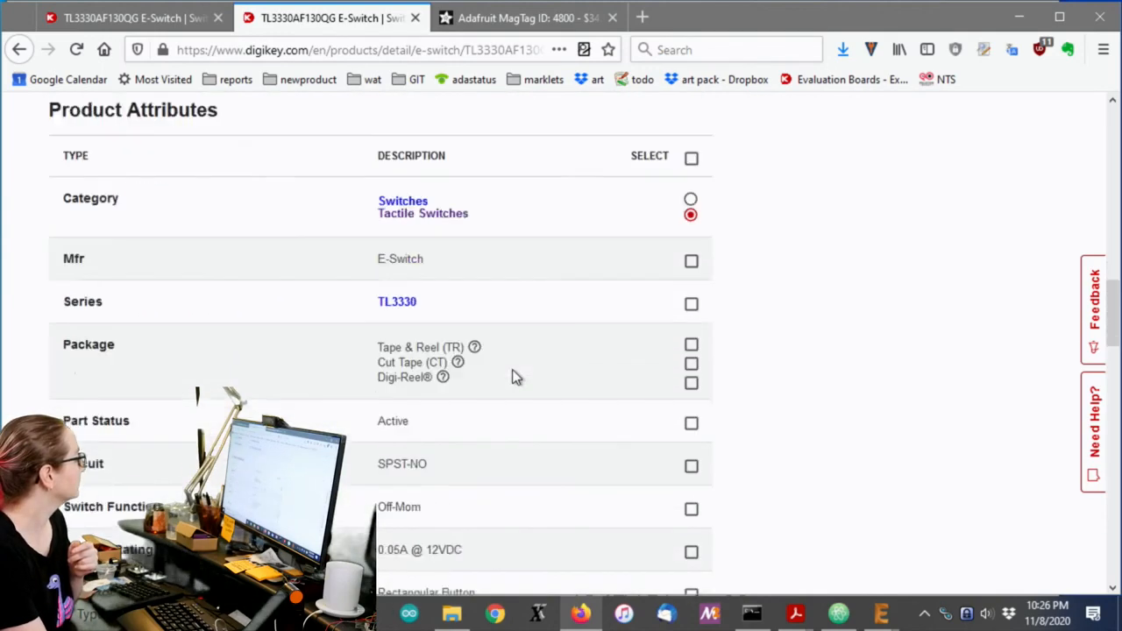
scroll("down", 3)
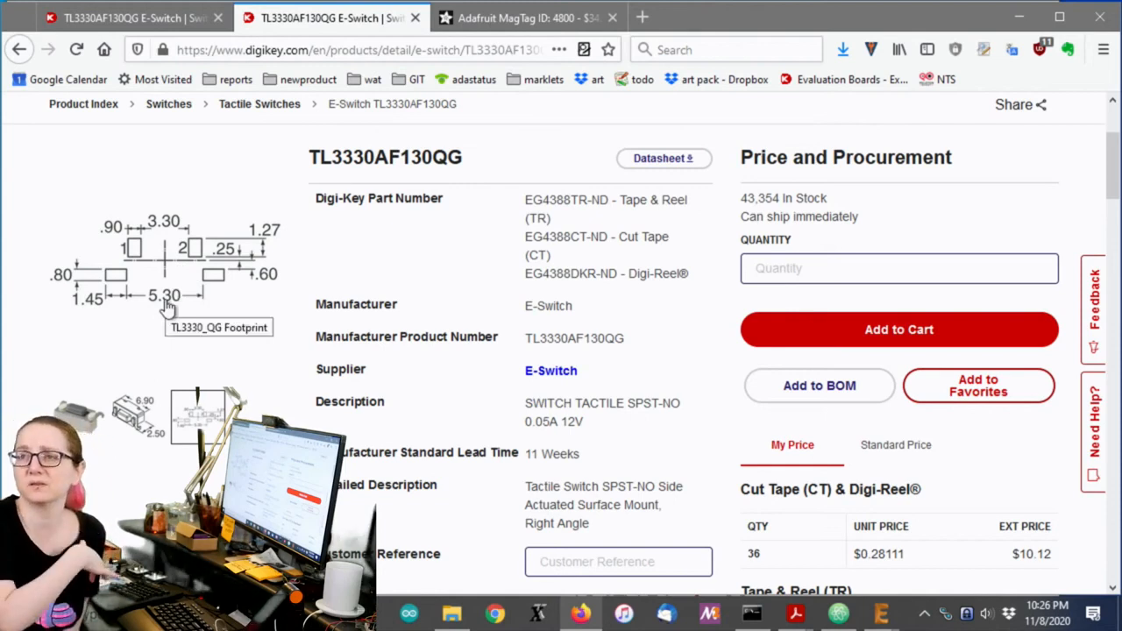
scroll("down", 3)
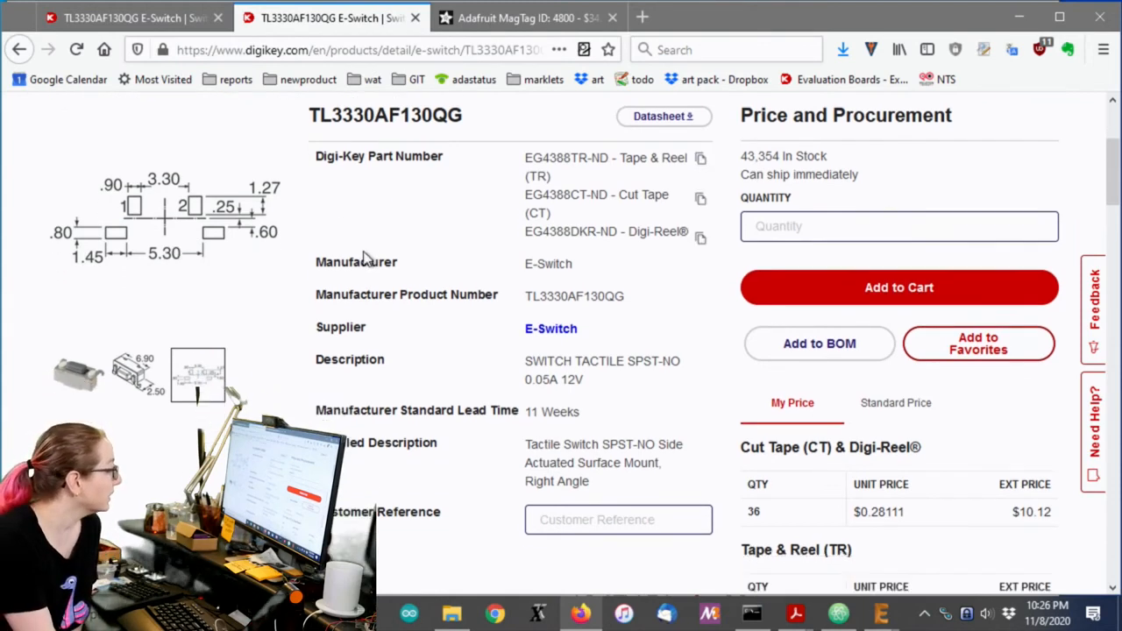
scroll("down", 3)
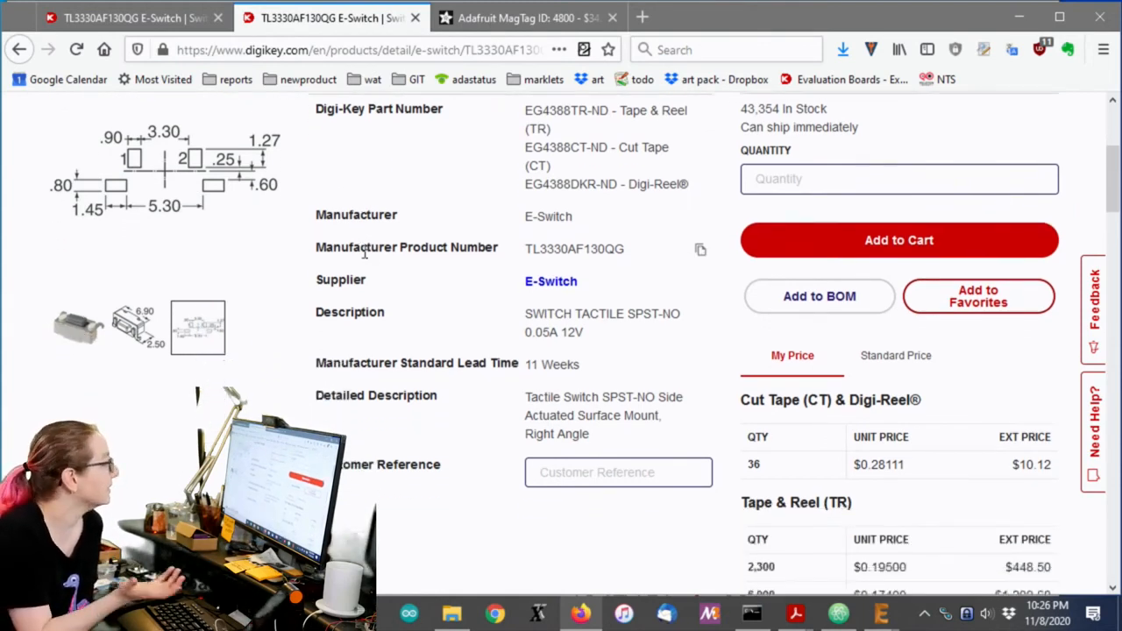